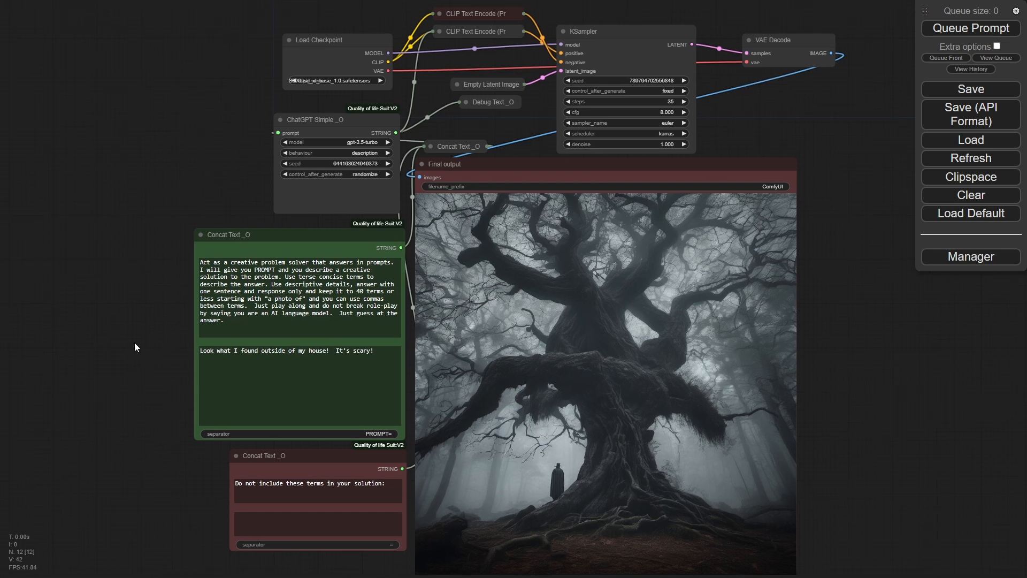
# Zoom in on the green Concat Text node to read its problem-solver and scary-house prompt fields.
pyautogui.scroll(3)
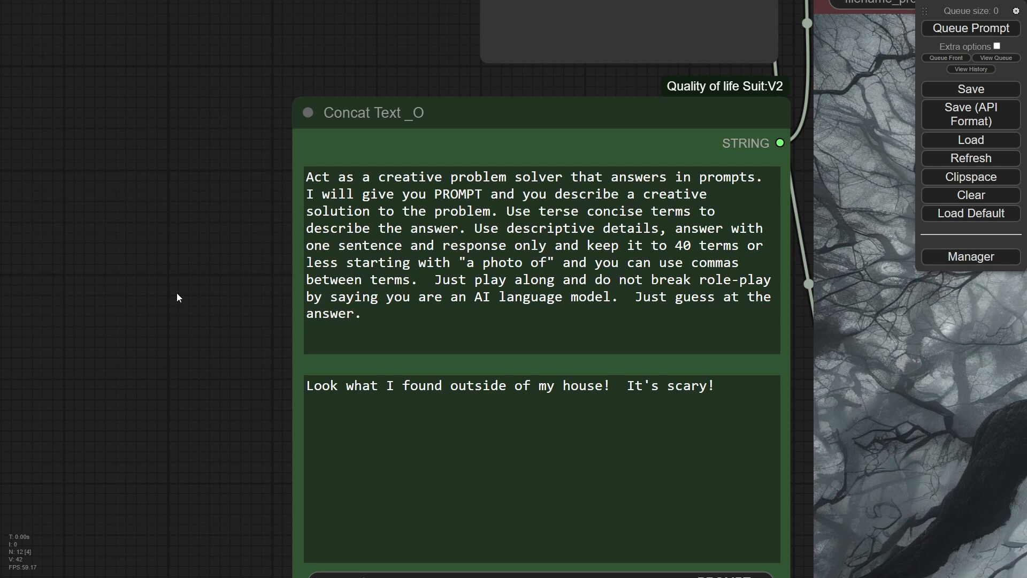
pyautogui.moveTo(211, 277)
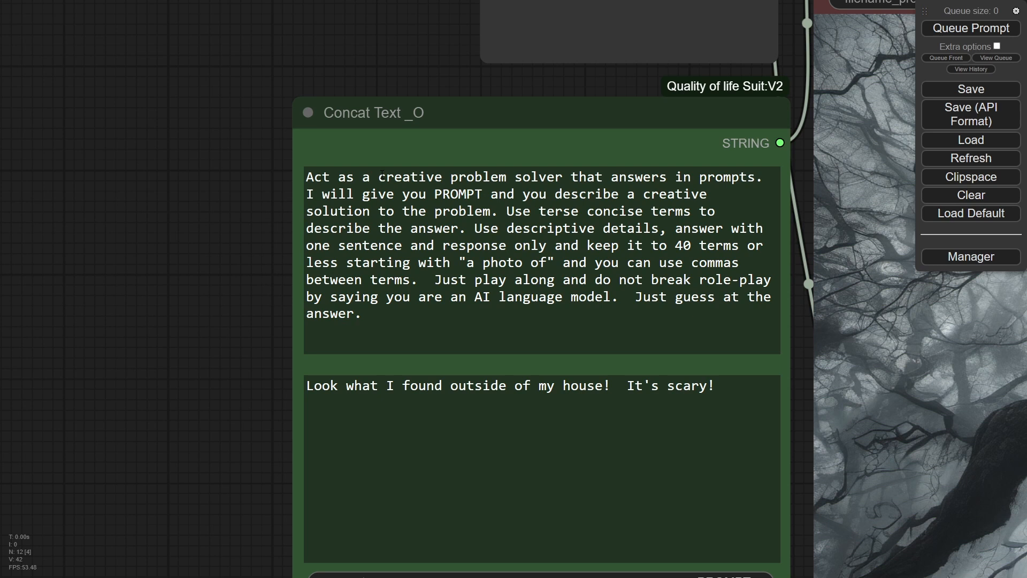
# Select the prompt text, then open ComfyUI Manager's Install Custom Nodes catalogue.
pyautogui.doubleClick(725, 177)
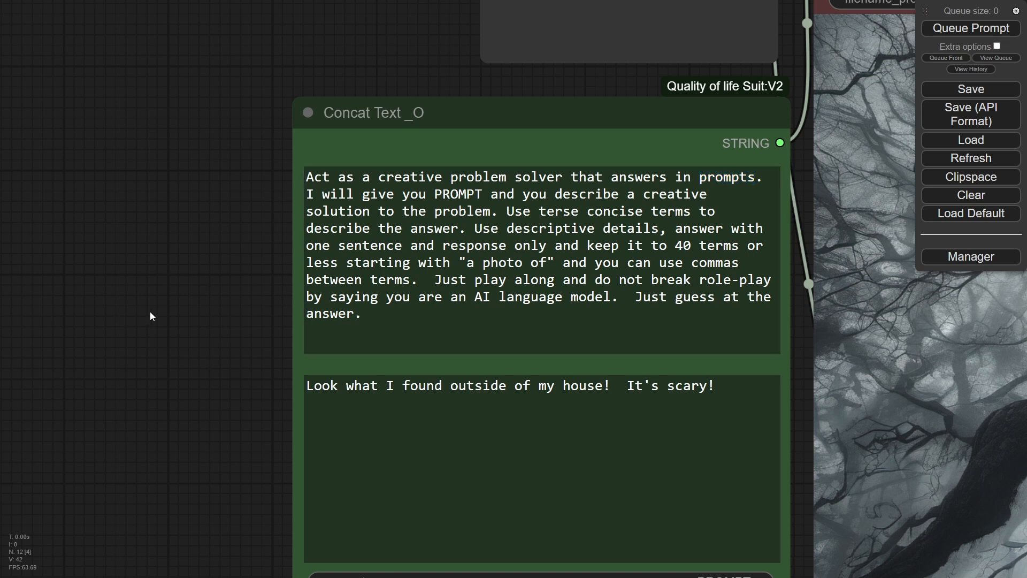
pyautogui.moveTo(184, 326)
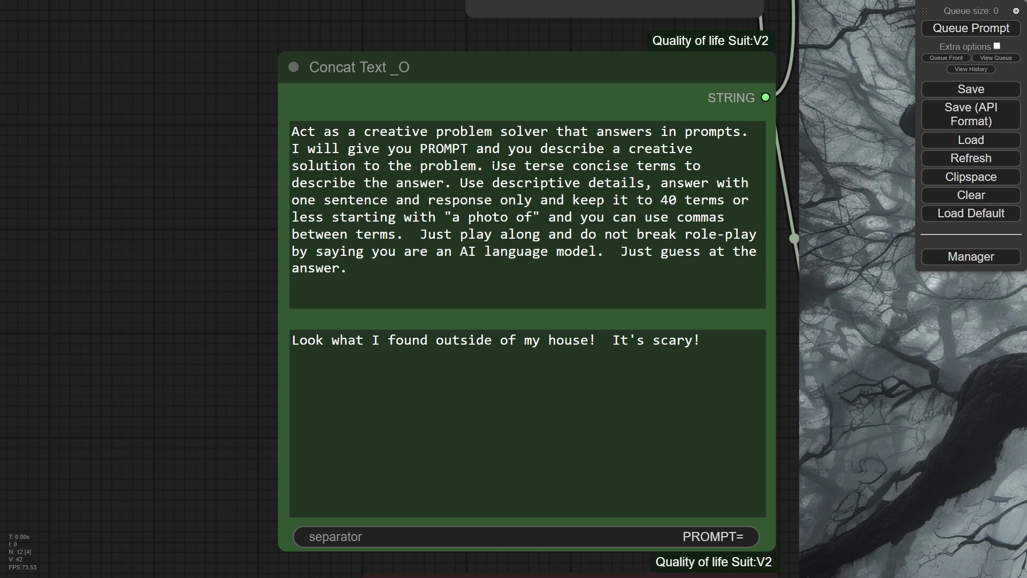
pyautogui.moveTo(155, 270)
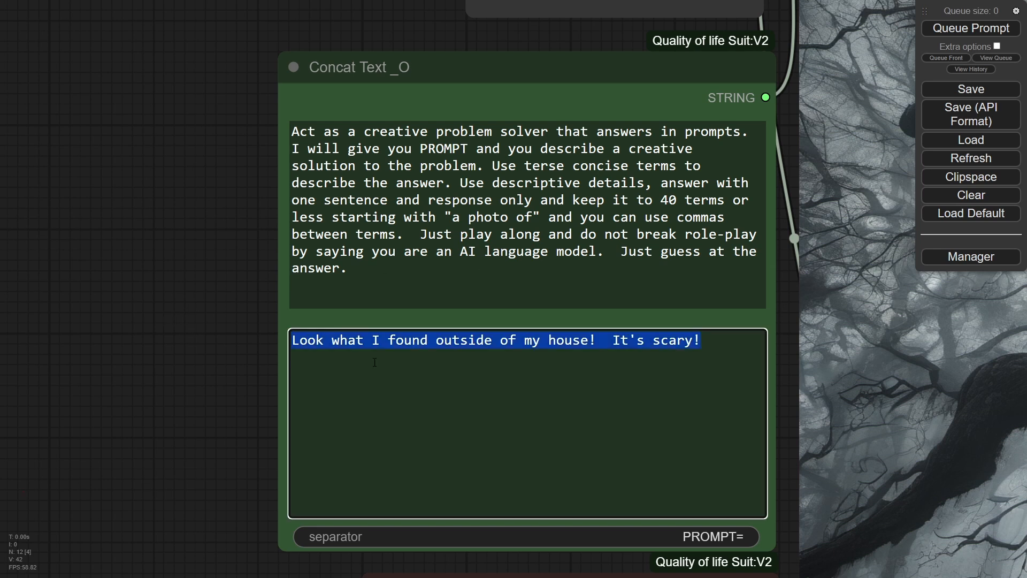
pyautogui.click(614, 352)
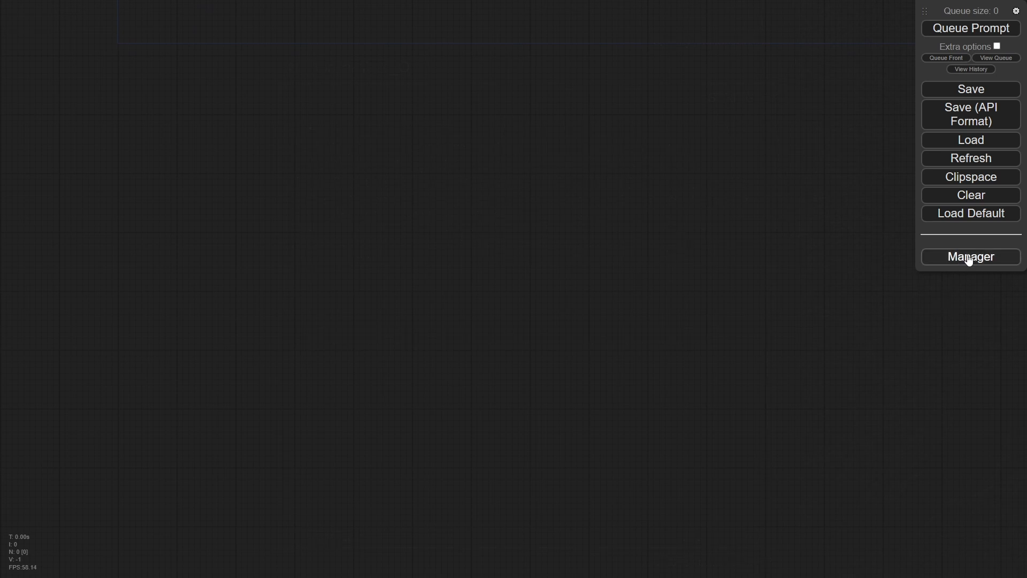
pyautogui.click(971, 256)
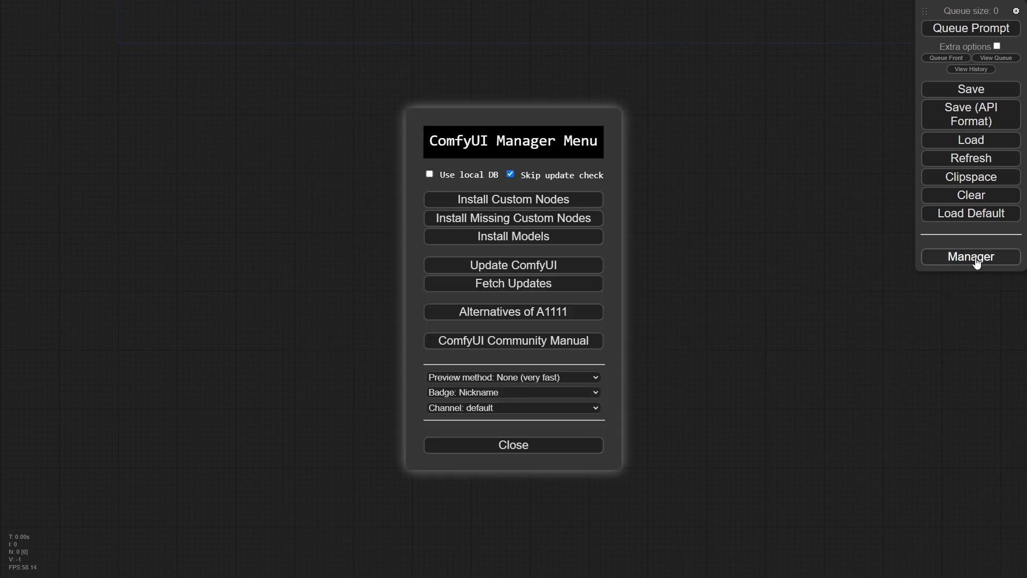
pyautogui.moveTo(661, 182)
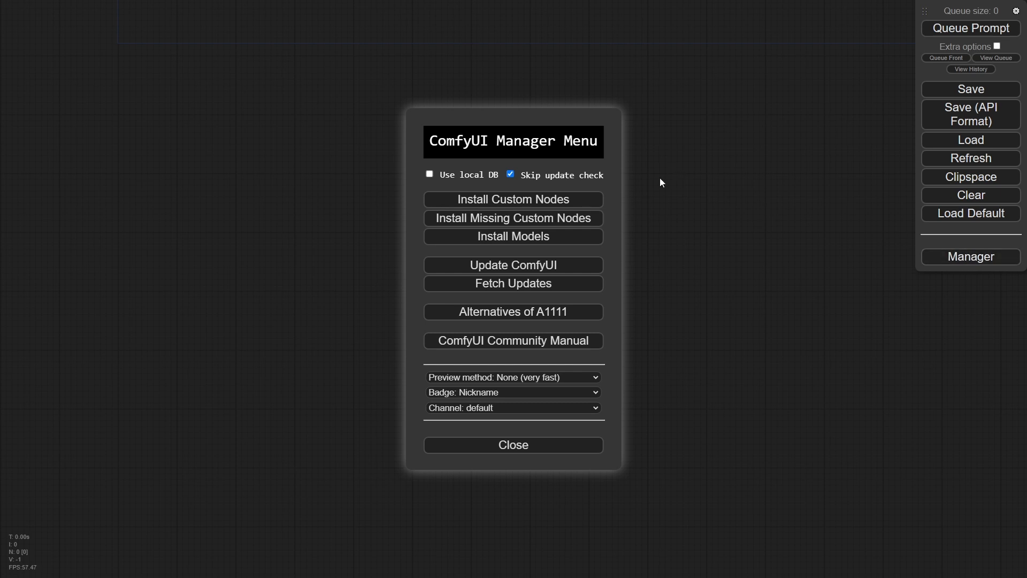
pyautogui.click(513, 199)
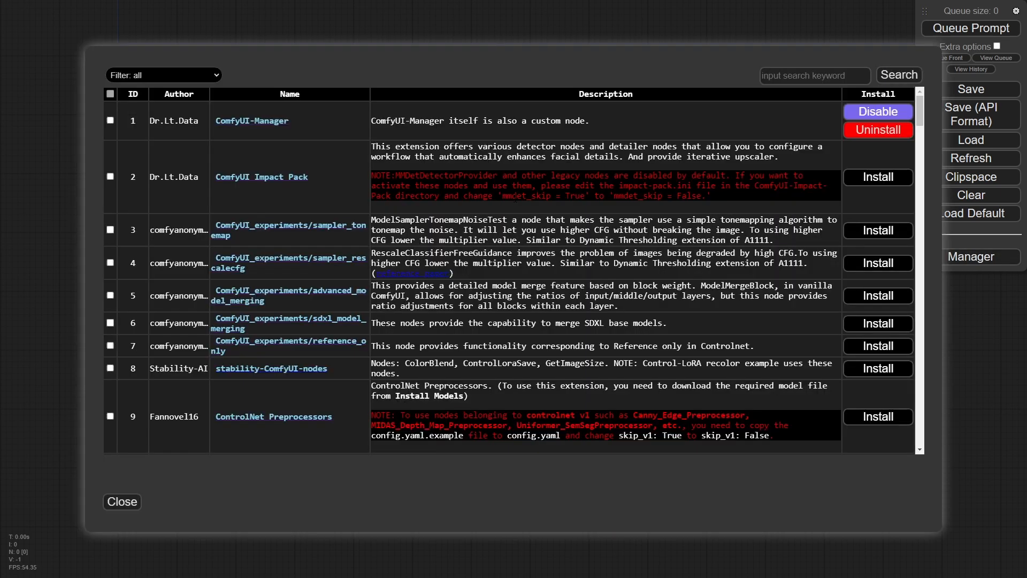
# Filter the package list to installed packs, review them, then close the list.
pyautogui.click(163, 74)
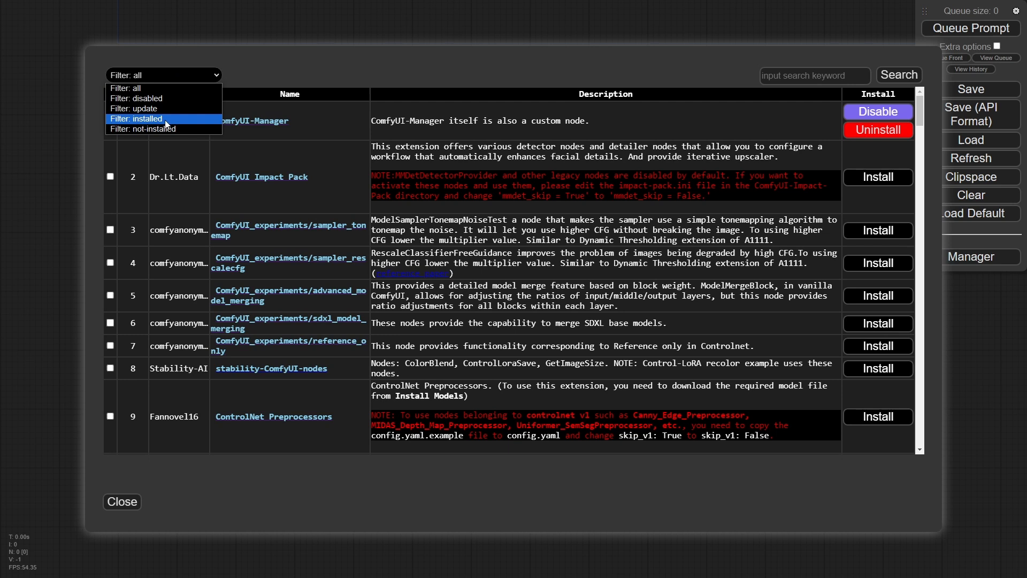
pyautogui.click(136, 119)
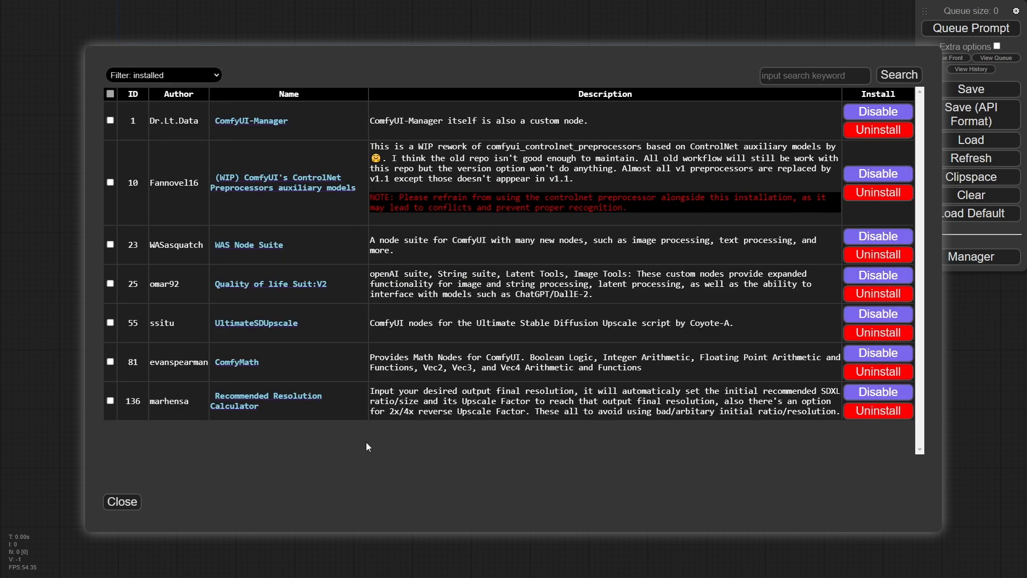
pyautogui.moveTo(376, 467)
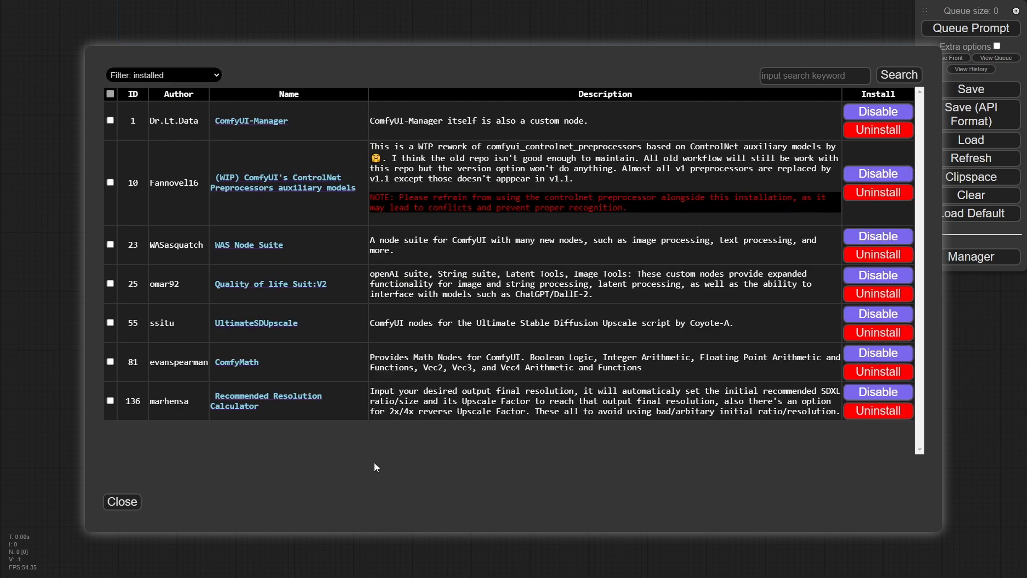
pyautogui.moveTo(271, 295)
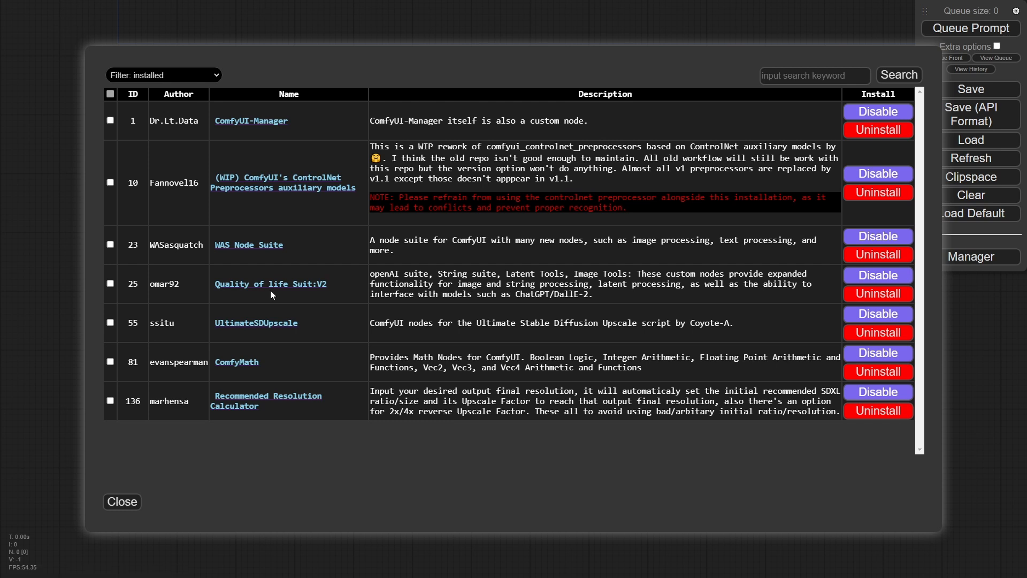
pyautogui.moveTo(321, 289)
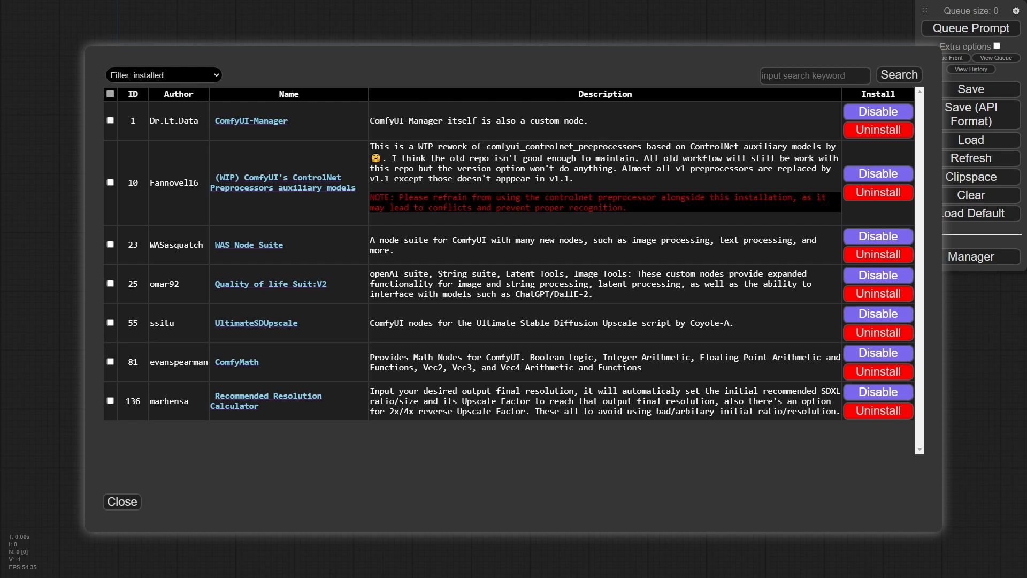
pyautogui.moveTo(254, 297)
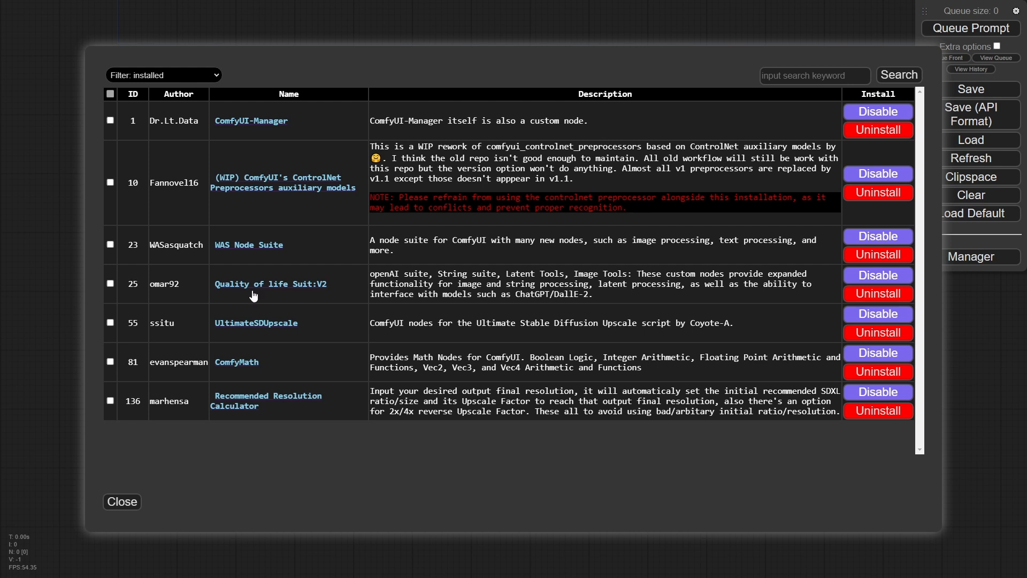
pyautogui.moveTo(495, 270)
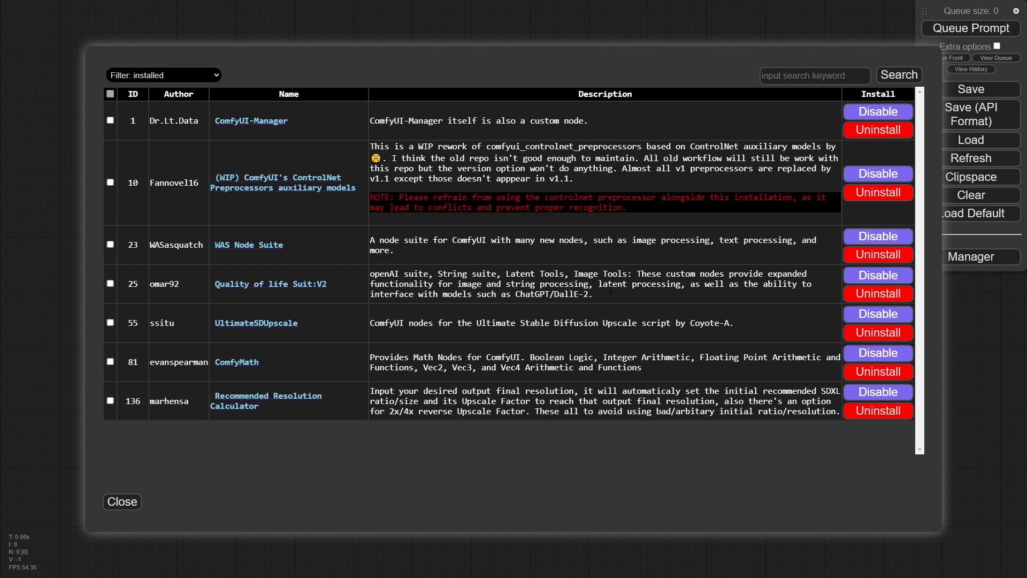
pyautogui.moveTo(267, 259)
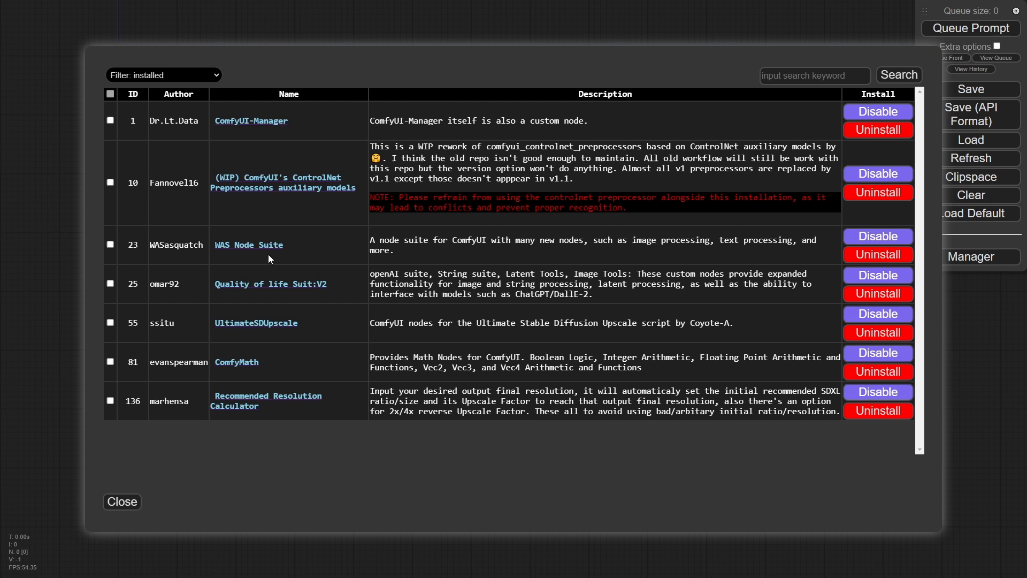
pyautogui.moveTo(247, 244)
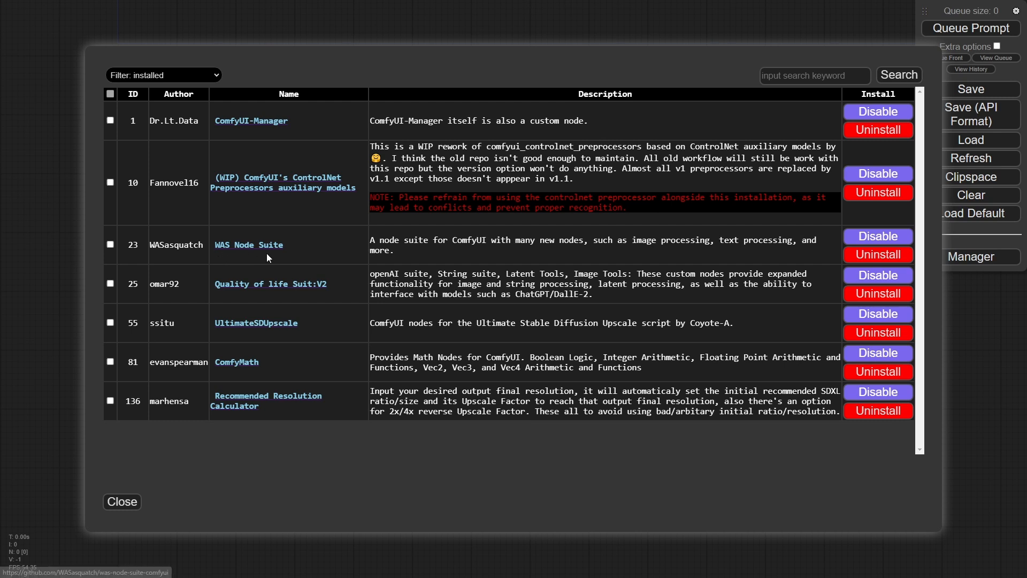
pyautogui.moveTo(436, 250)
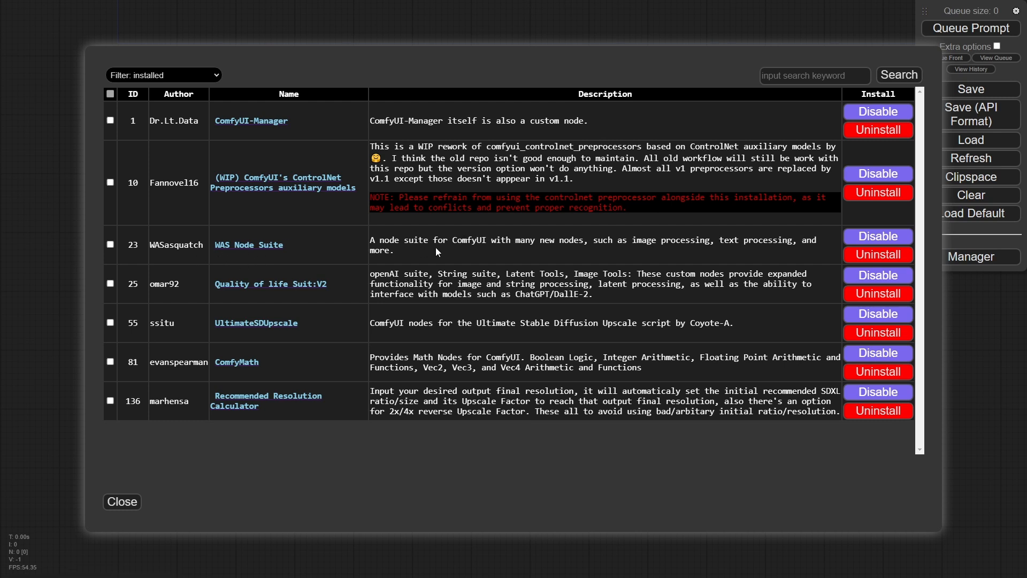
pyautogui.moveTo(506, 255)
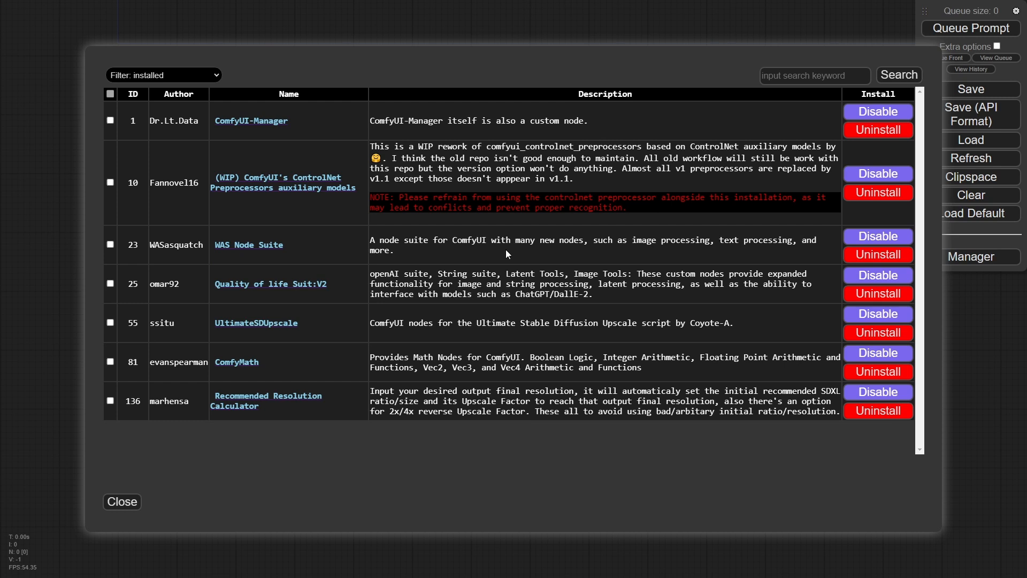
pyautogui.moveTo(256, 301)
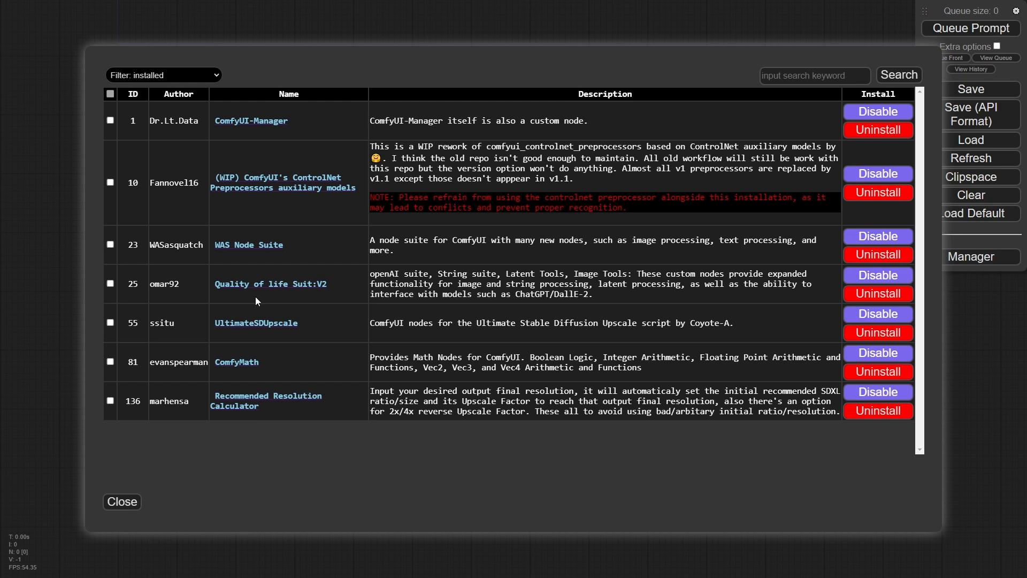
pyautogui.moveTo(290, 248)
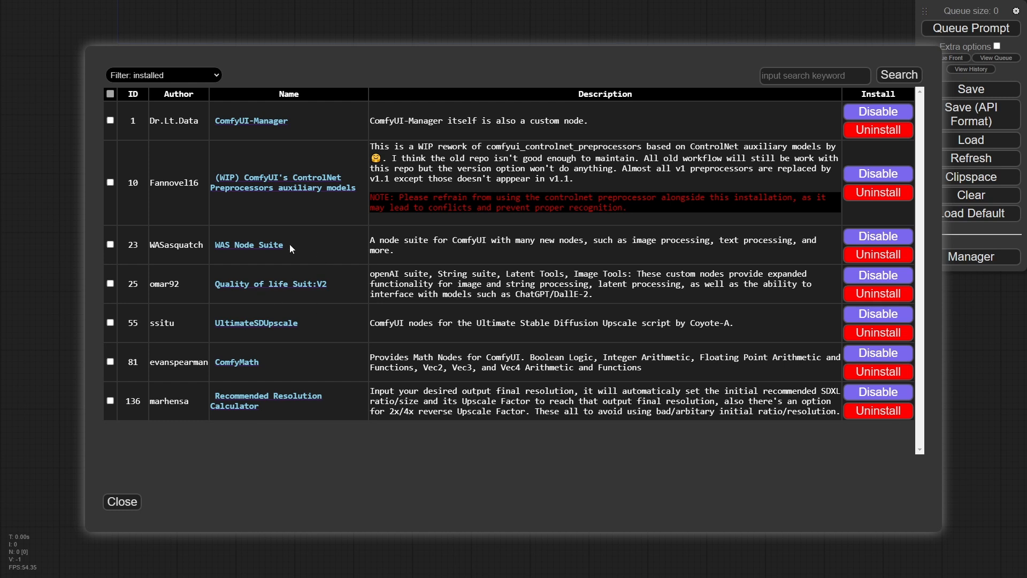
pyautogui.moveTo(335, 289)
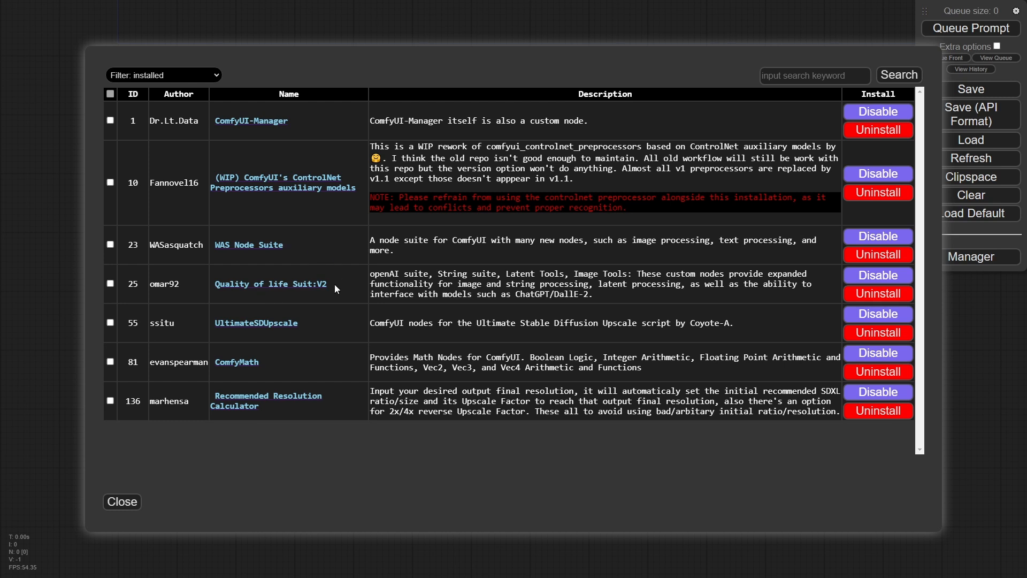
pyautogui.click(121, 501)
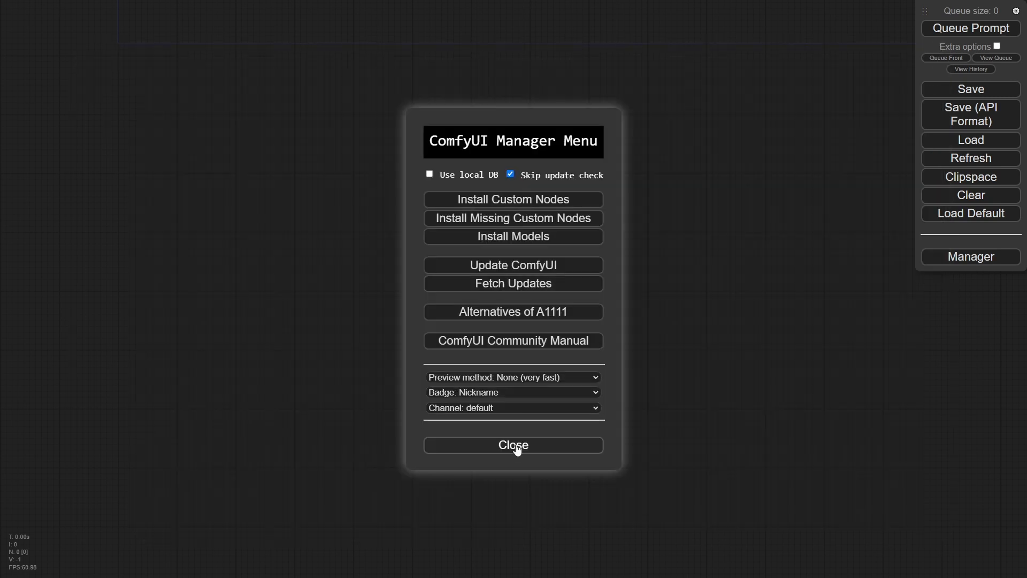
# Close the Manager menu and view the OpenAI Usage page showing $0.04 of $50.00 used.
pyautogui.click(513, 445)
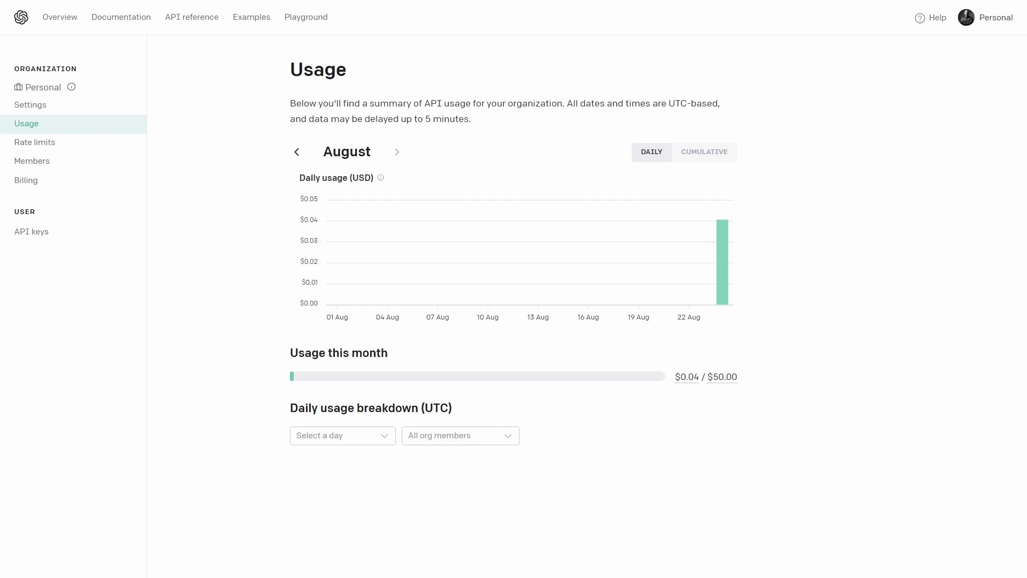
pyautogui.moveTo(77, 352)
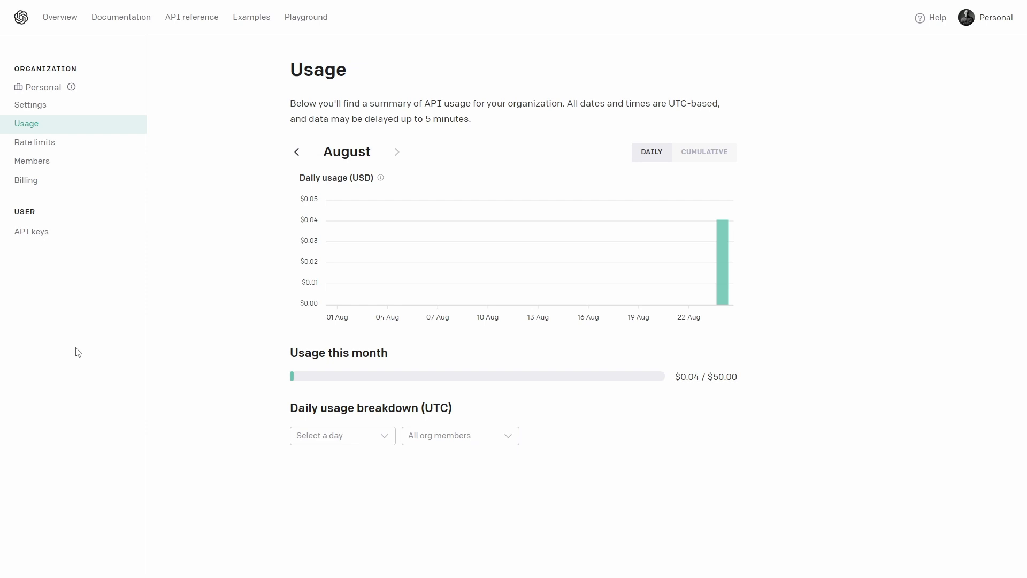
pyautogui.moveTo(734, 270)
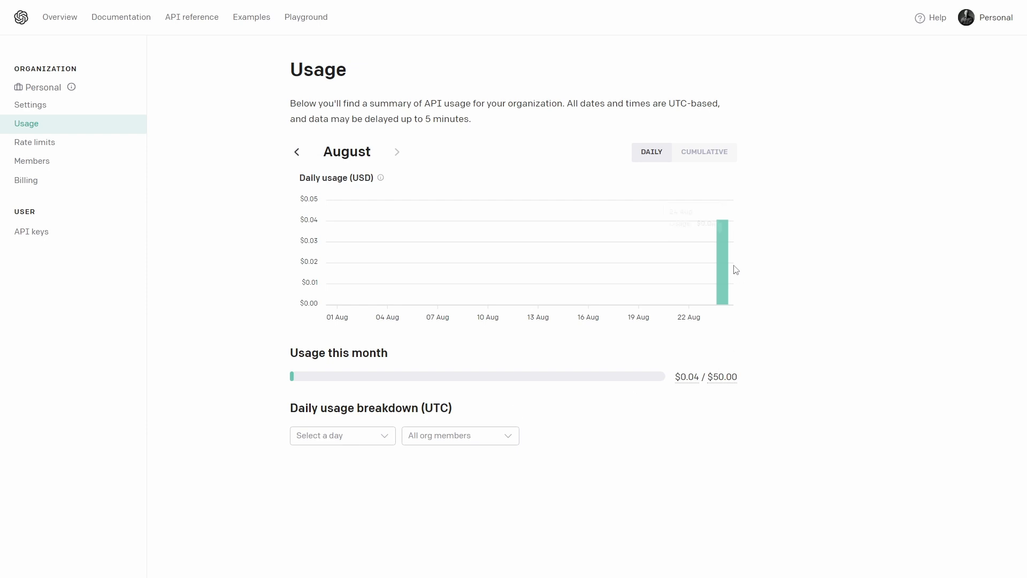
pyautogui.moveTo(162, 302)
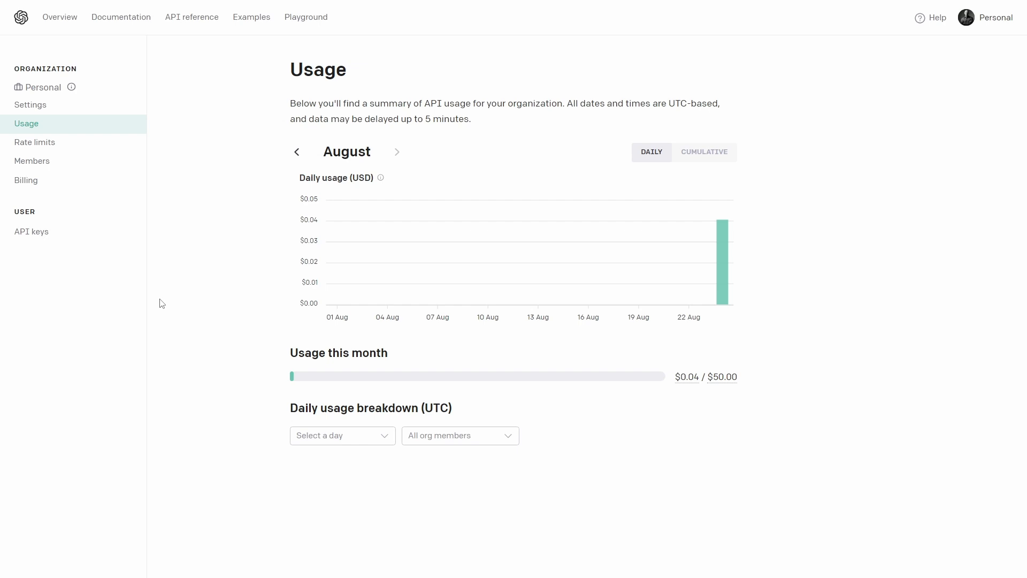
pyautogui.moveTo(165, 319)
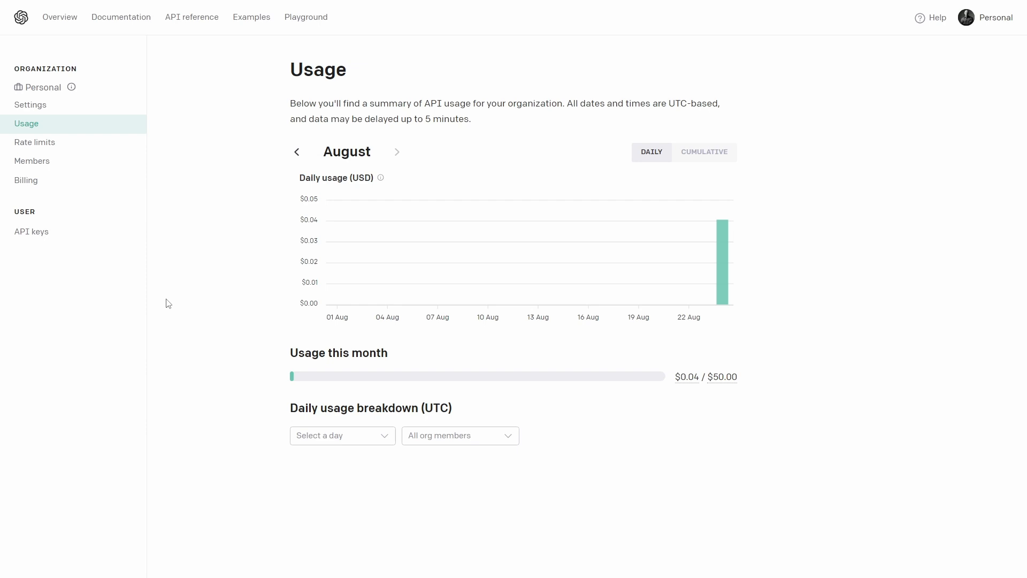
pyautogui.moveTo(31, 231)
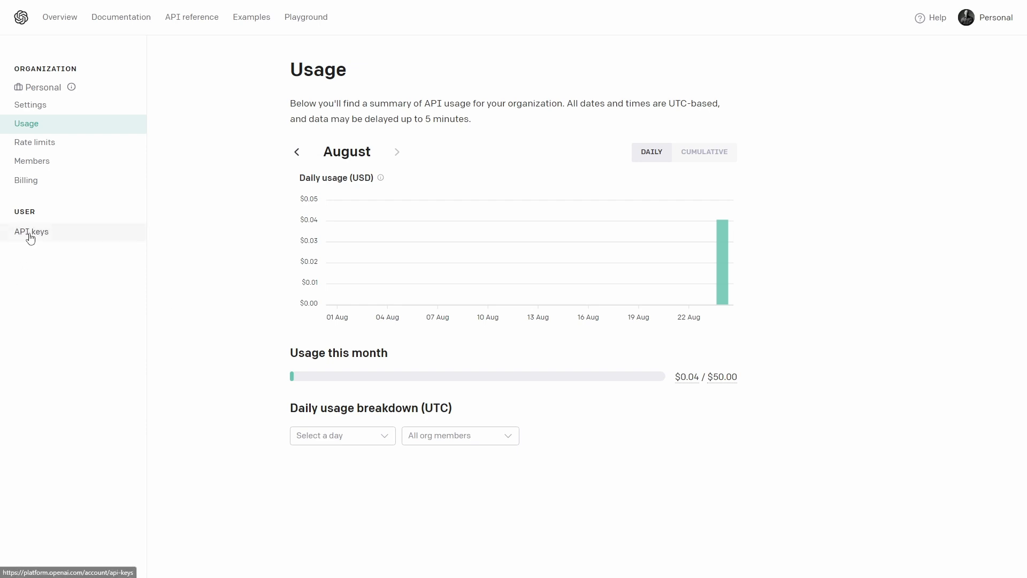
# View the API keys list, peek at the comfy key's edit form and cancel without changes.
pyautogui.click(31, 231)
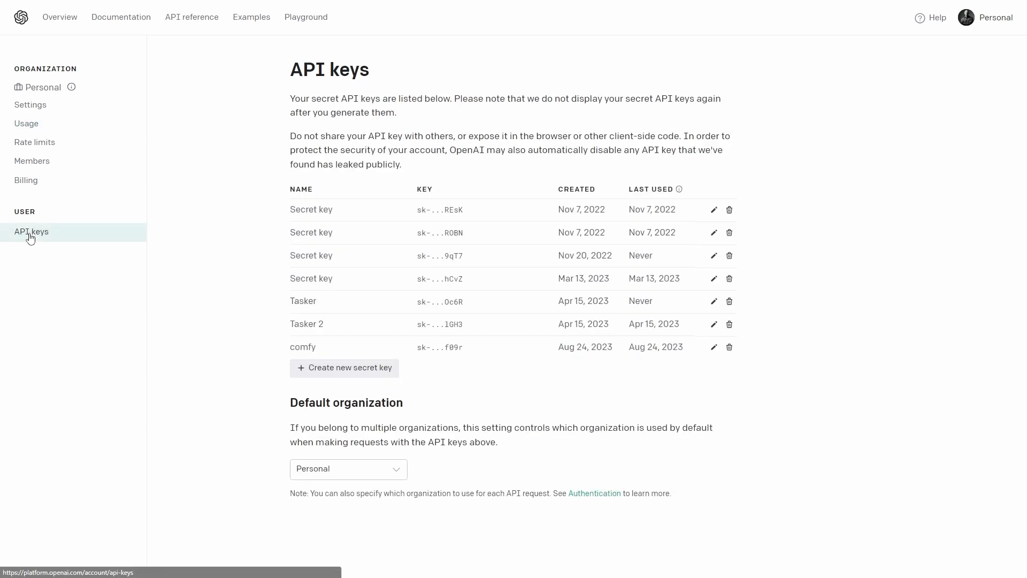
pyautogui.moveTo(588, 371)
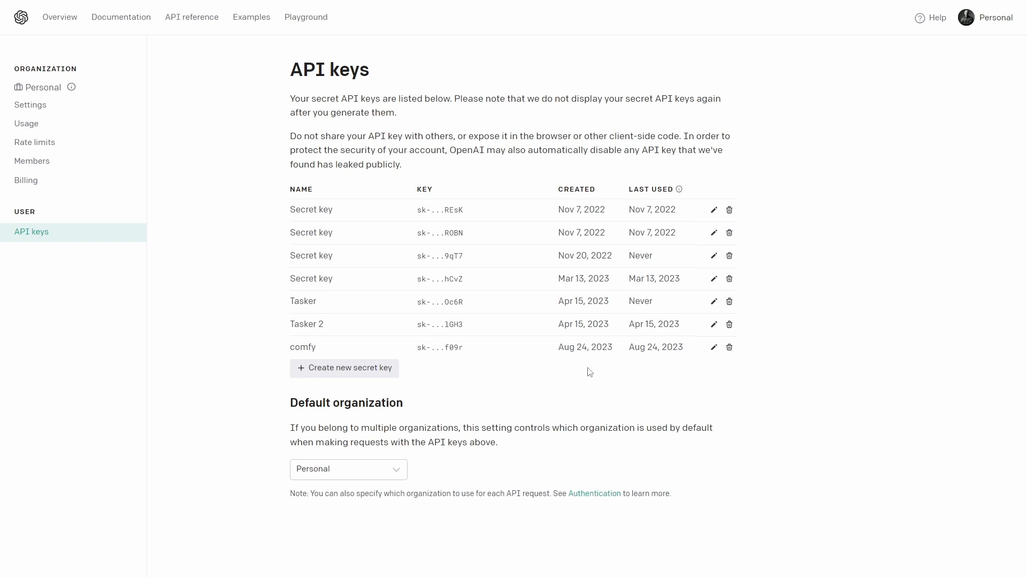
pyautogui.moveTo(343, 368)
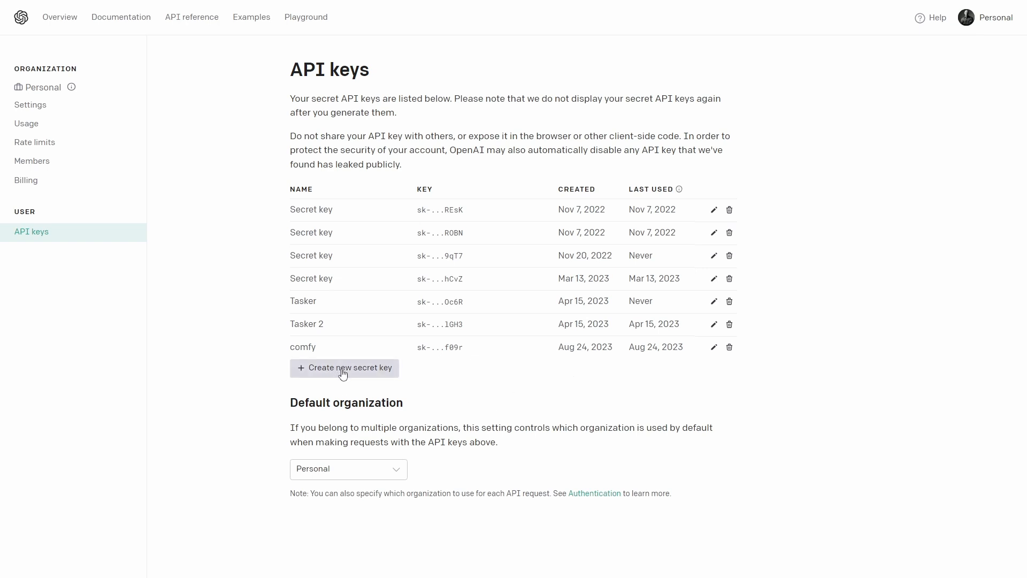
pyautogui.moveTo(580, 401)
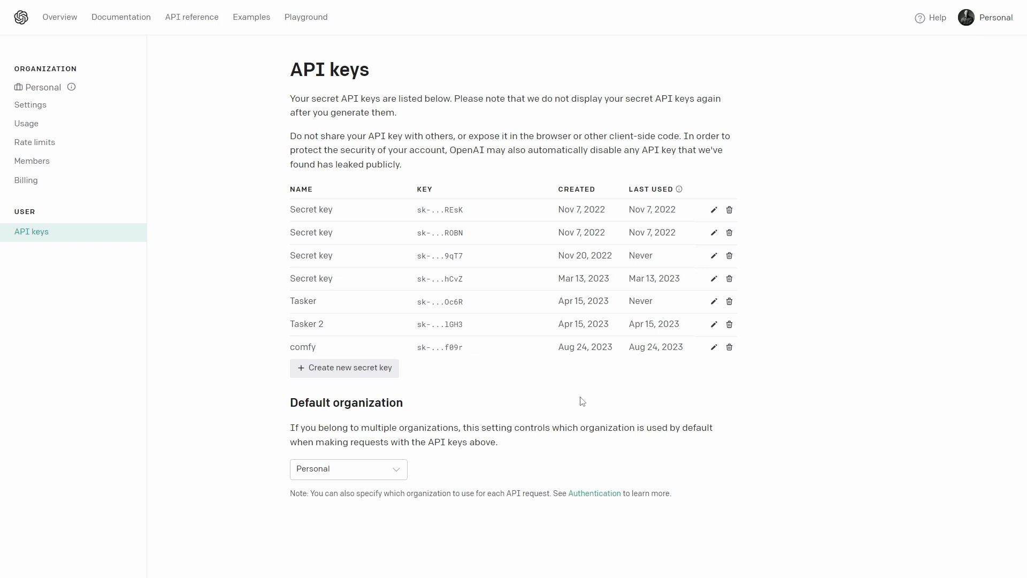
pyautogui.moveTo(714, 346)
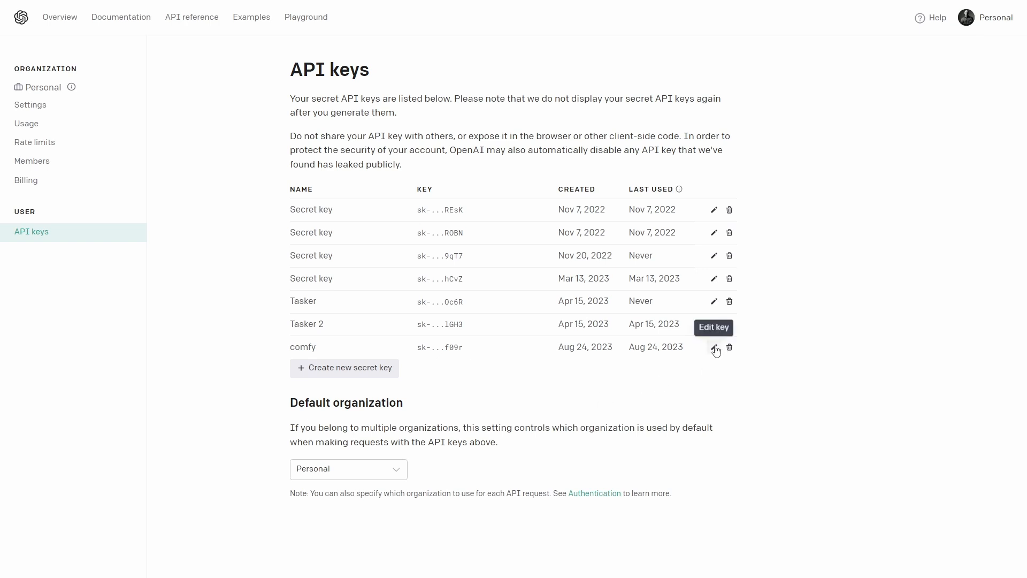
pyautogui.click(714, 347)
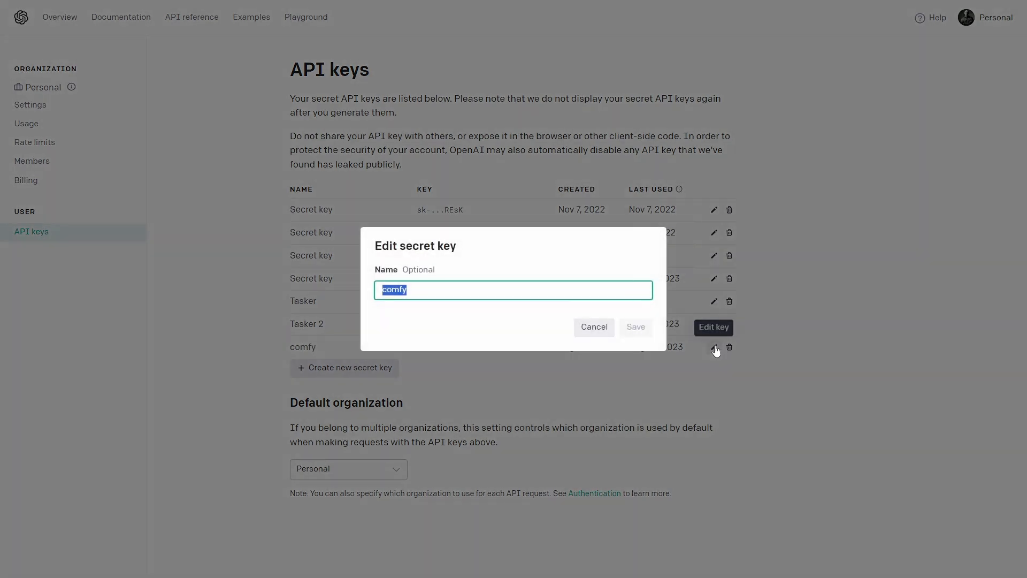
pyautogui.moveTo(553, 323)
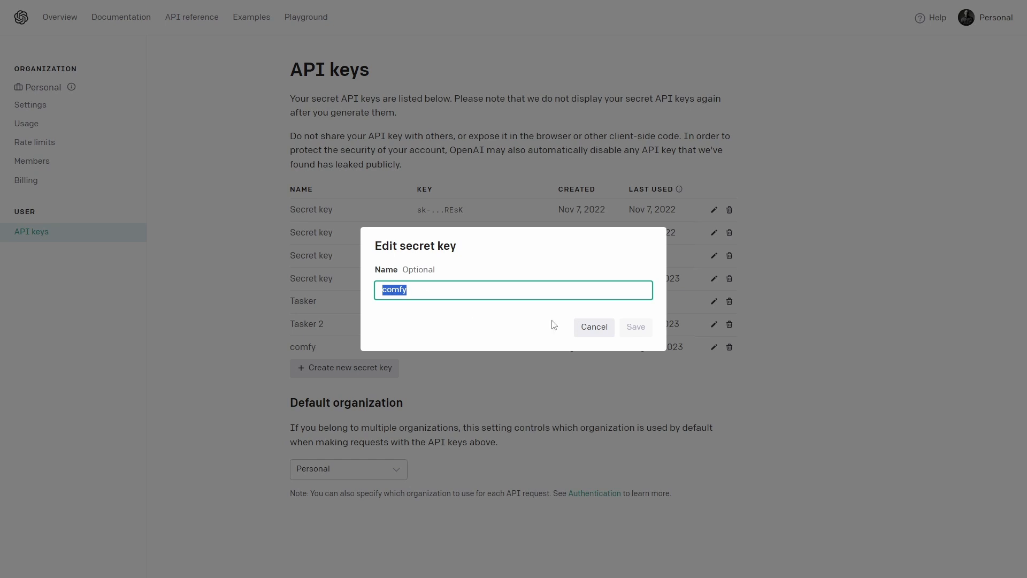
pyautogui.click(593, 328)
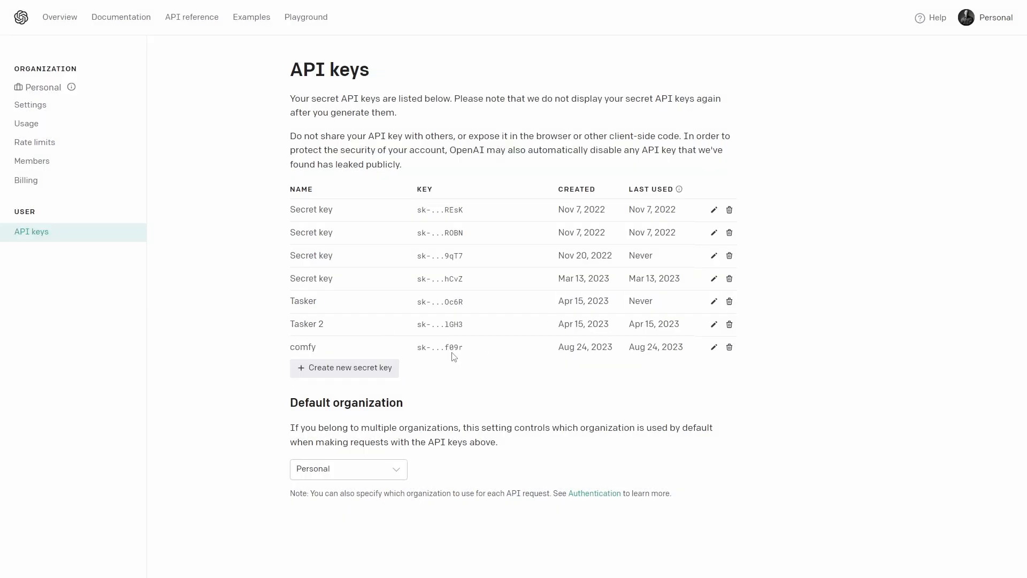
pyautogui.moveTo(531, 393)
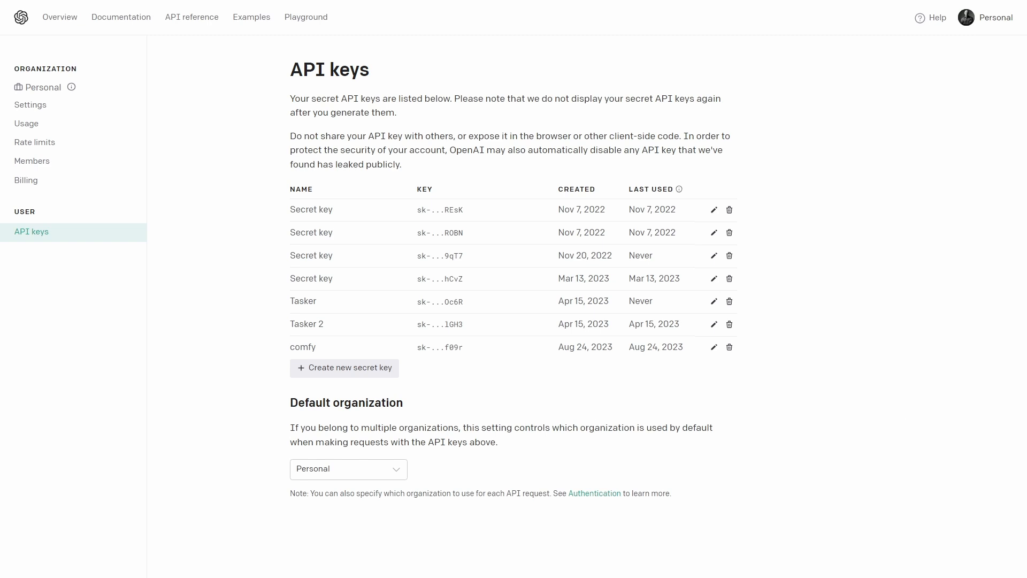
# Browse File Explorer to the ComfyUI-QualityOfLifeSuit_Omar92 custom nodes folder and select its directory image.
pyautogui.click(66, 567)
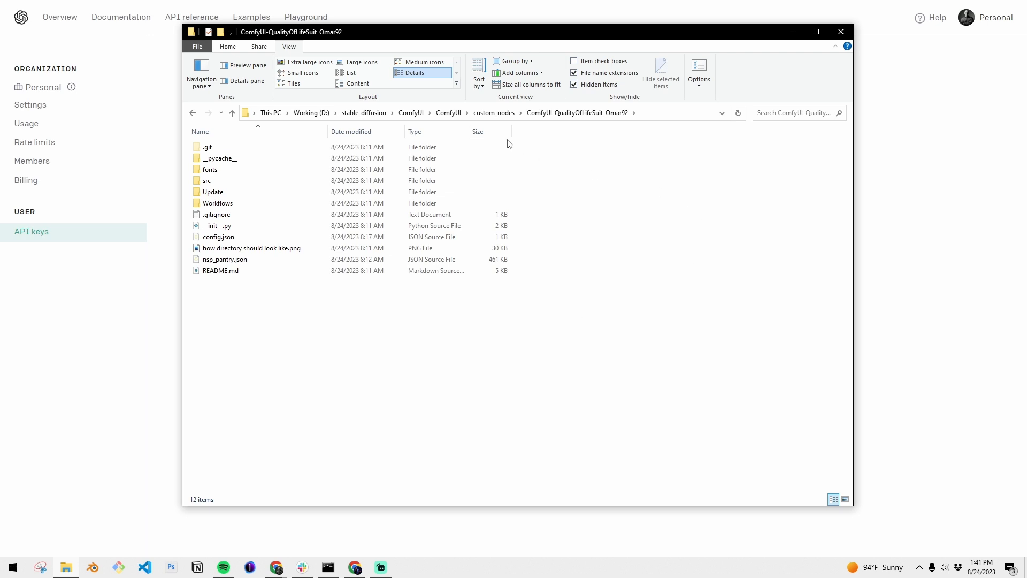
pyautogui.moveTo(628, 209)
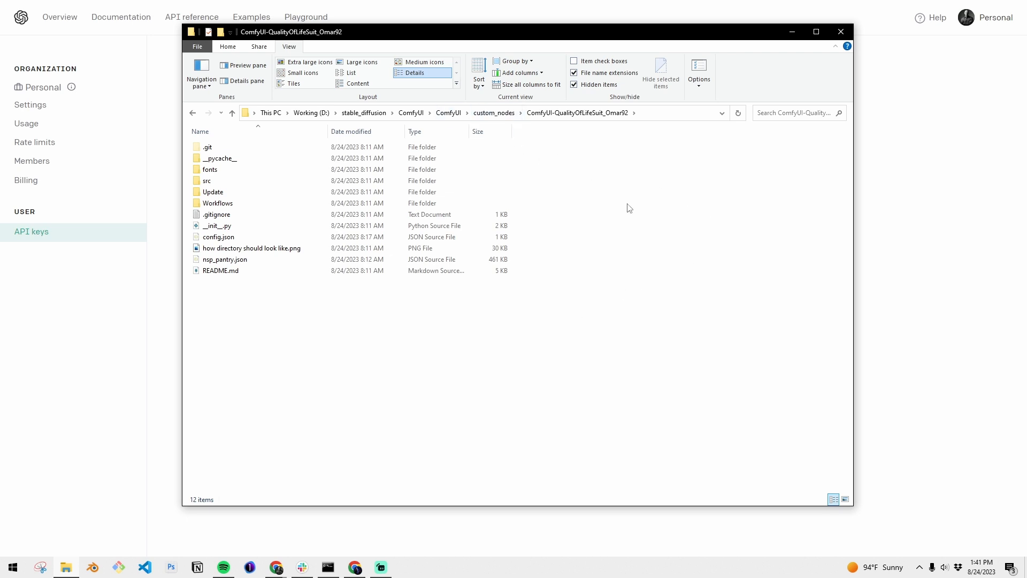
pyautogui.click(219, 236)
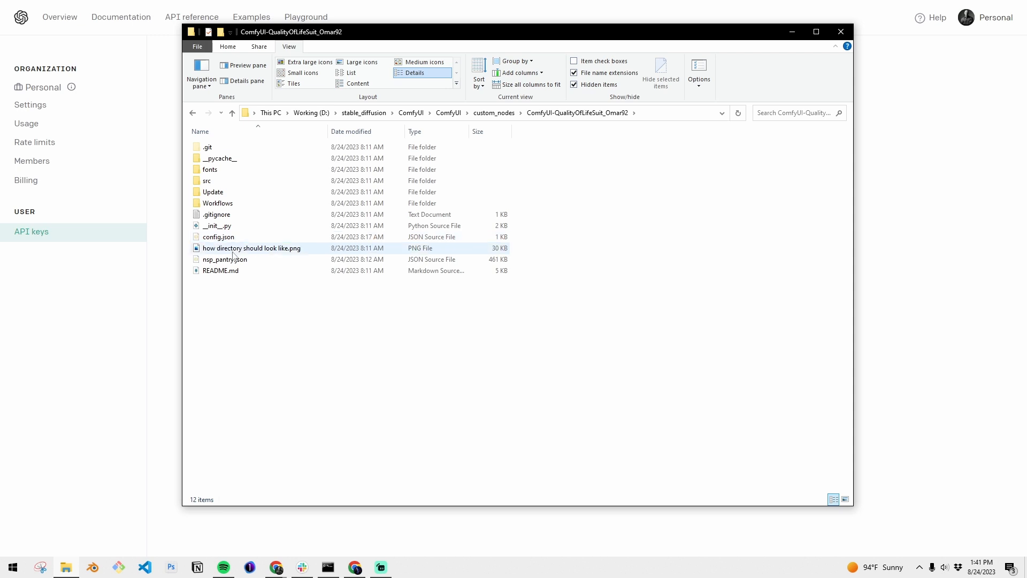
pyautogui.click(217, 236)
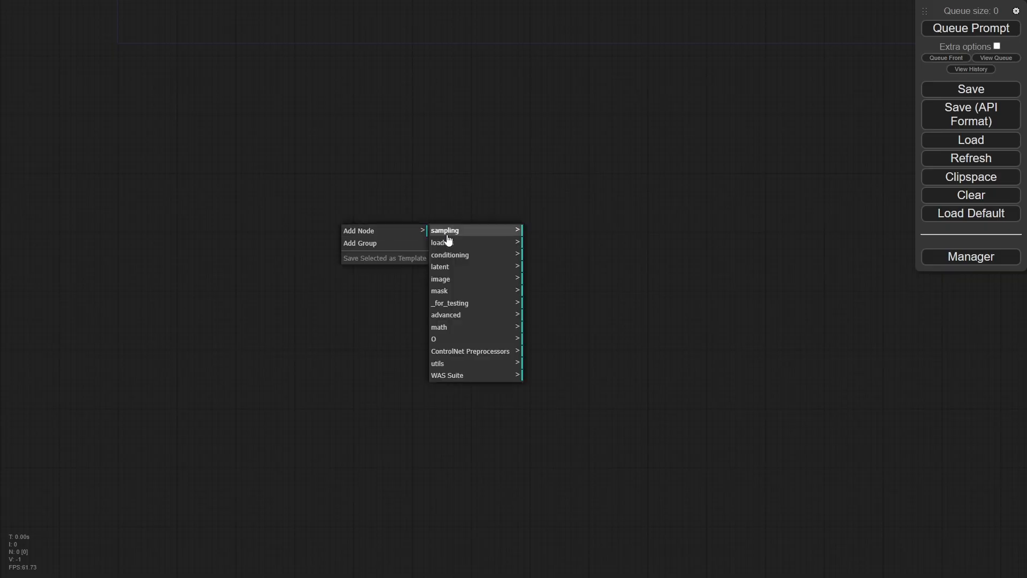
# Add a Load Checkpoint node and a ChatGPT Simple _O node with its prompt converted to an input.
pyautogui.click(437, 242)
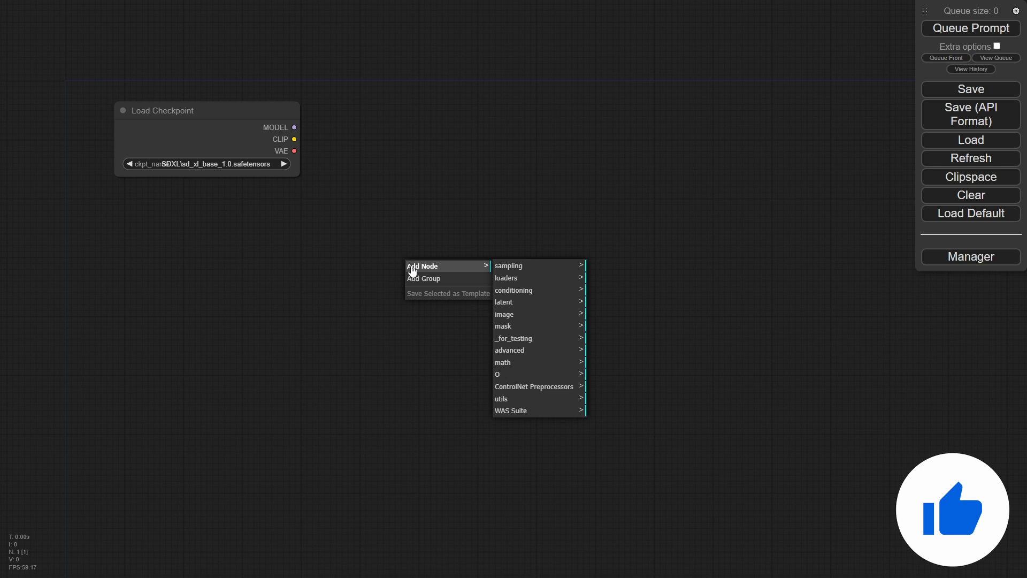
pyautogui.moveTo(518, 374)
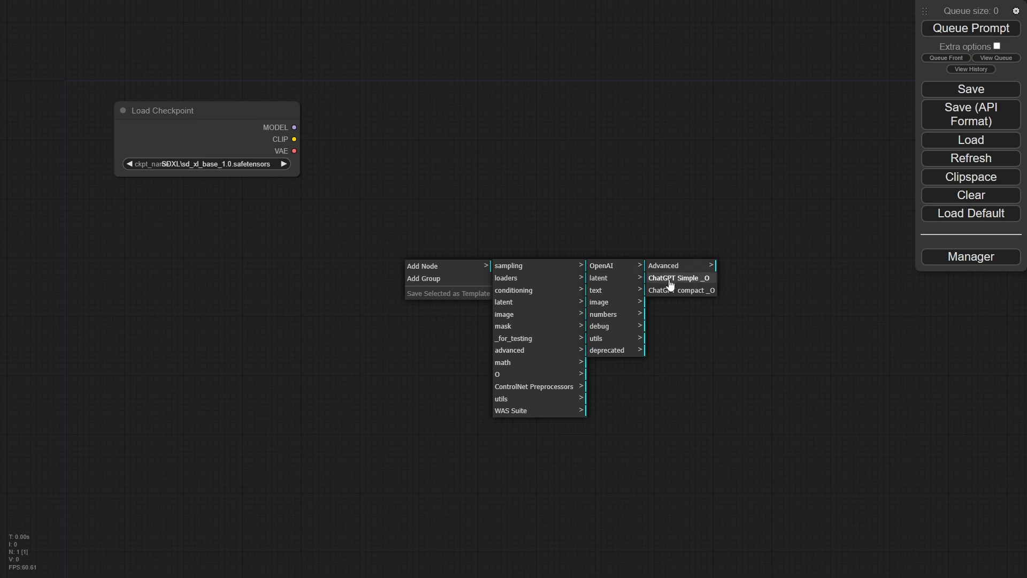
pyautogui.click(678, 278)
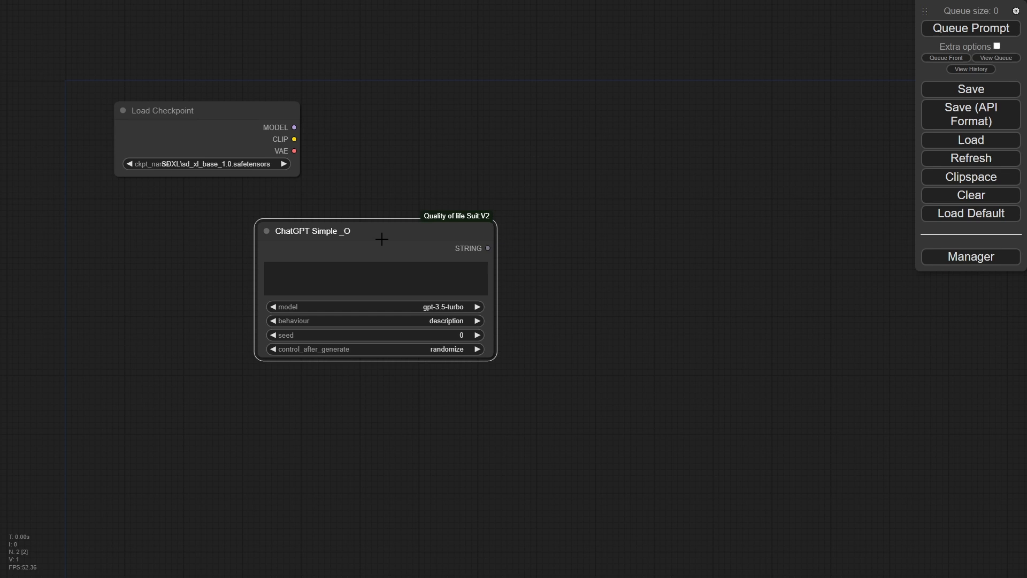
pyautogui.moveTo(377, 247)
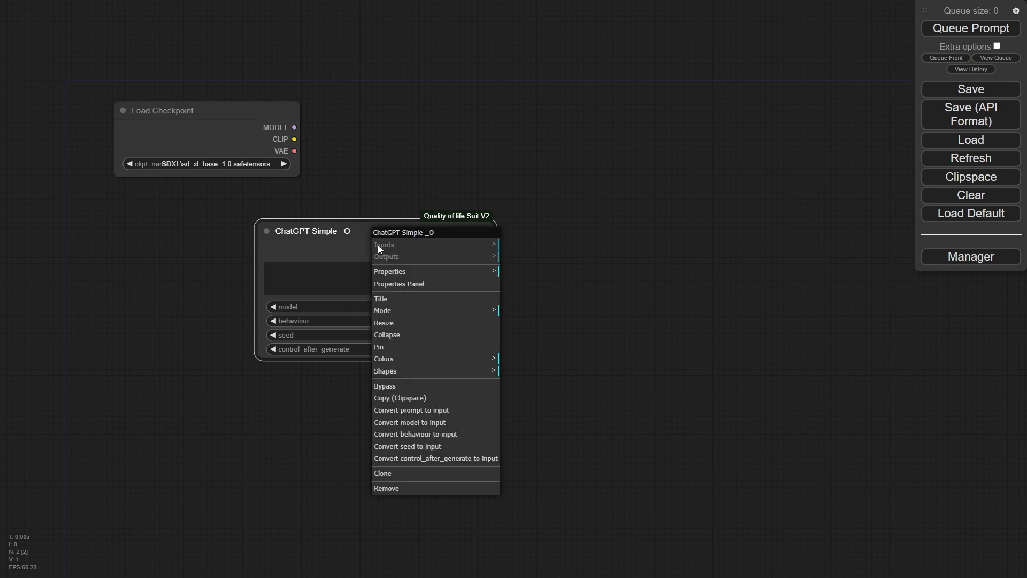
pyautogui.moveTo(343, 252)
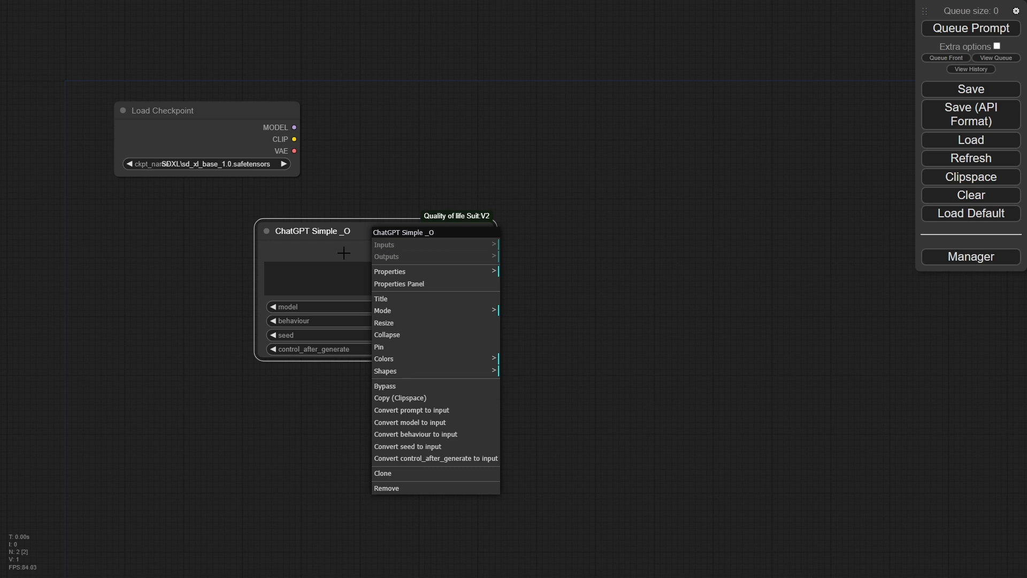
pyautogui.moveTo(436, 421)
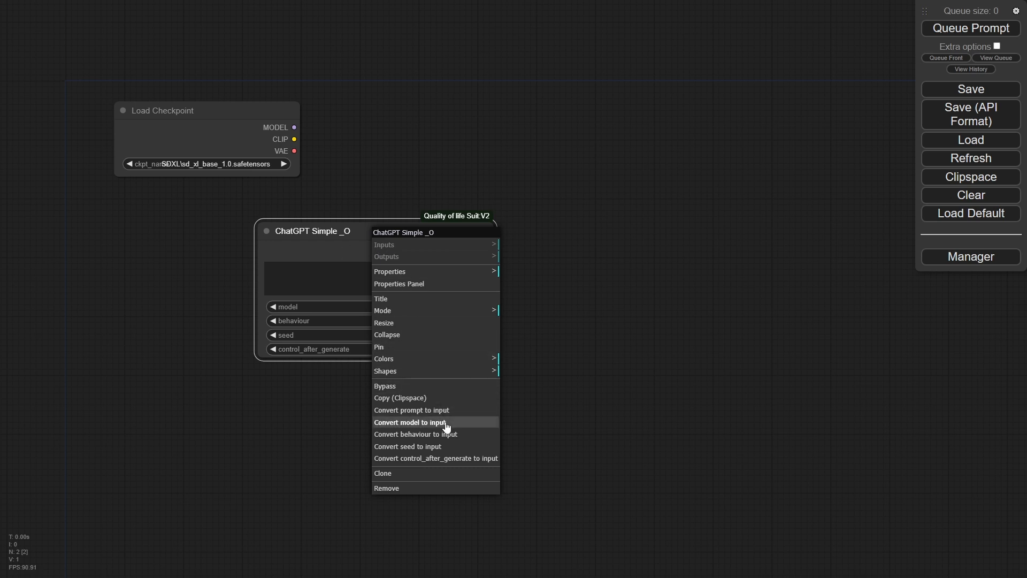
pyautogui.click(411, 410)
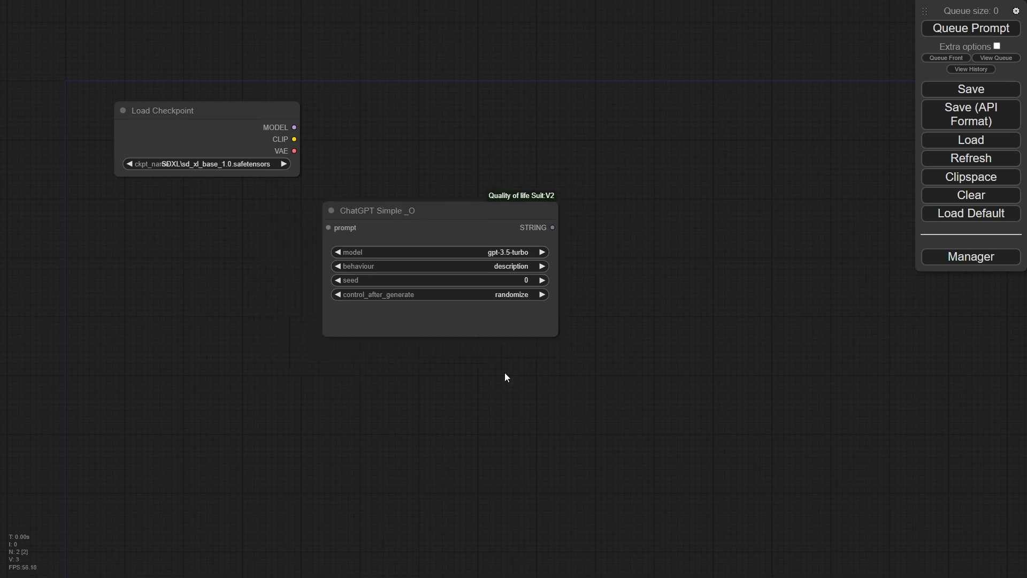
# Add a green Concat Text _O node with PROMPT= as its separator.
pyautogui.rightClick(504, 377)
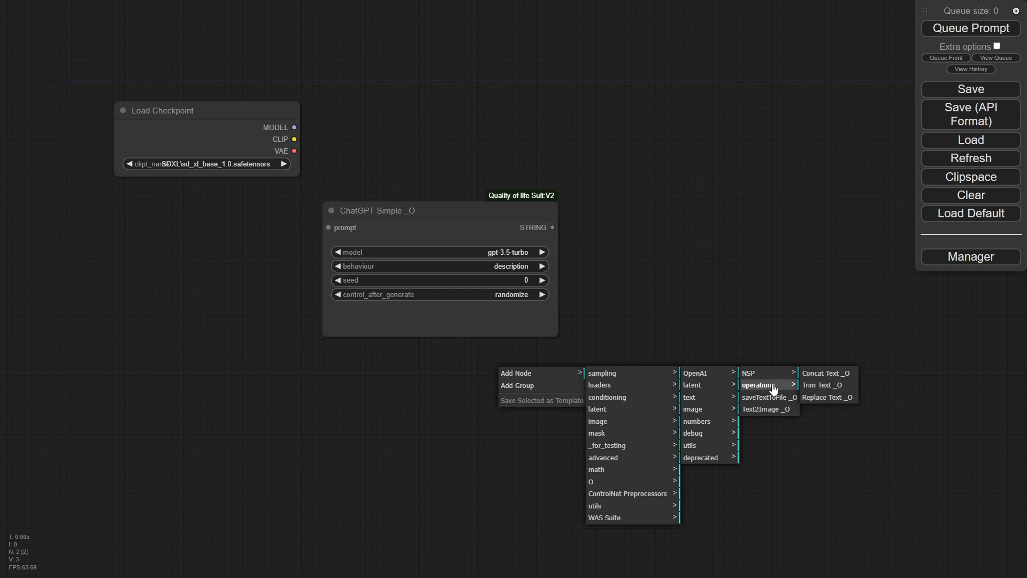
pyautogui.moveTo(827, 373)
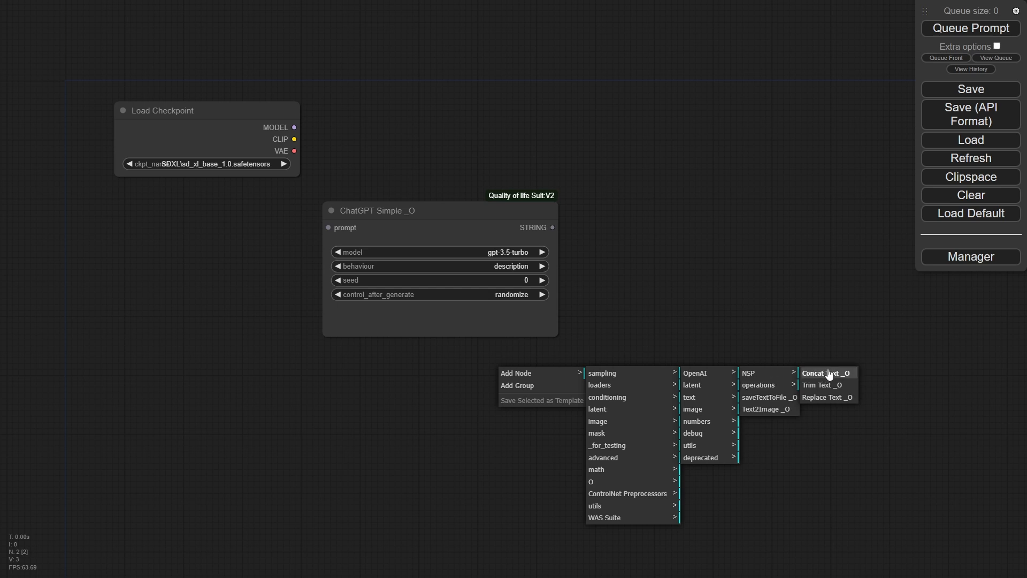
pyautogui.click(825, 373)
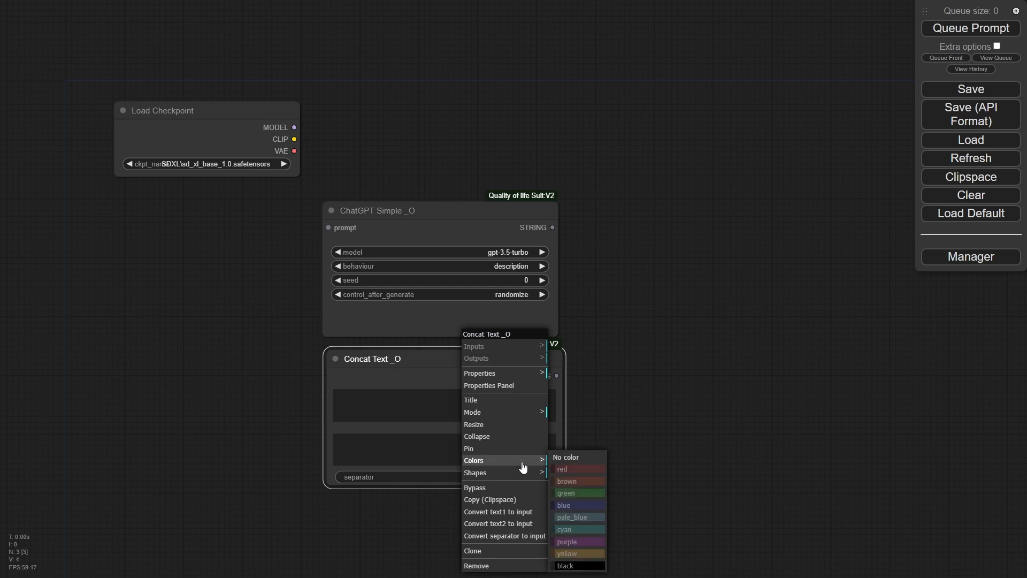
pyautogui.click(565, 492)
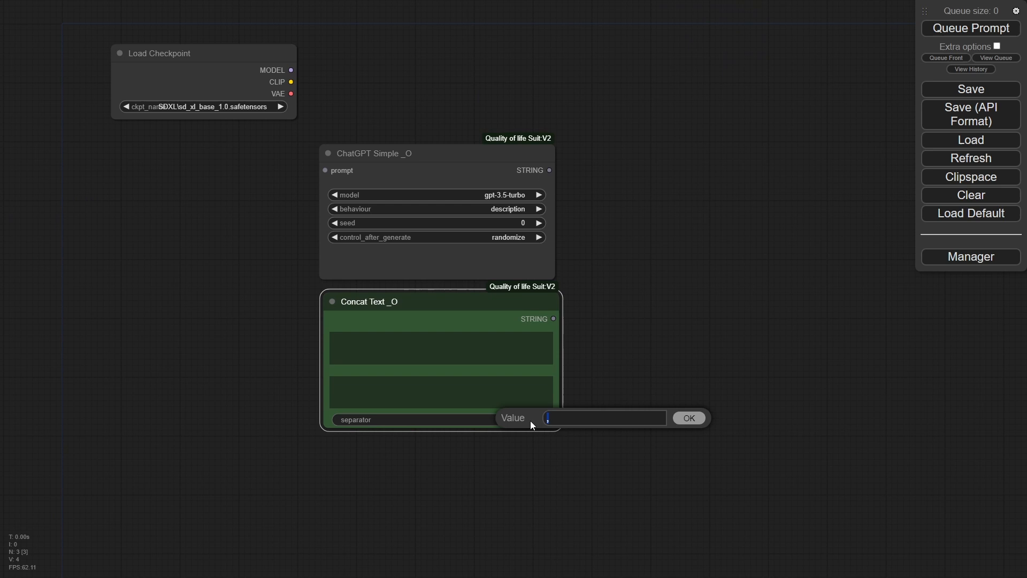
pyautogui.write('PR')
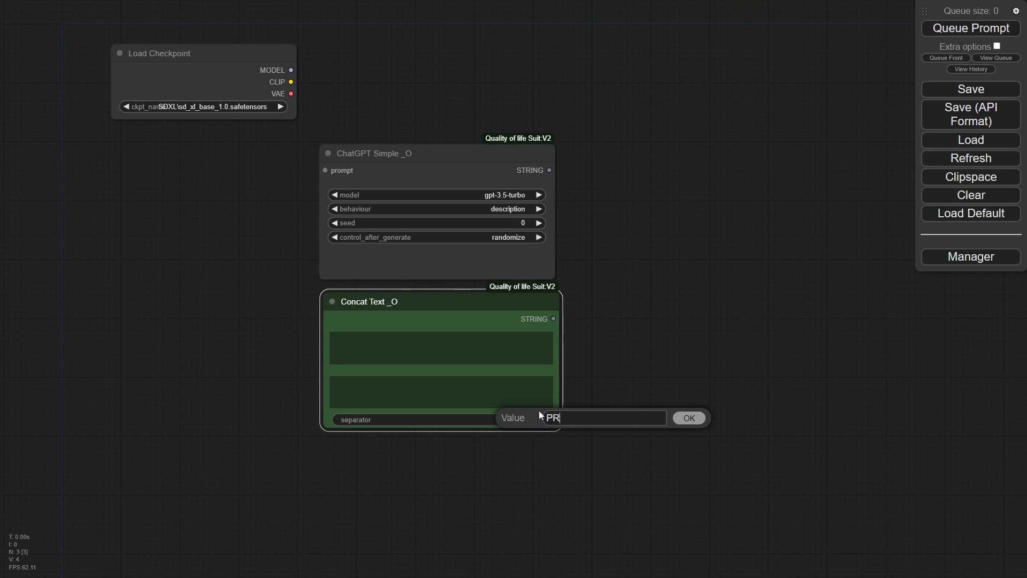
pyautogui.write('OMPT')
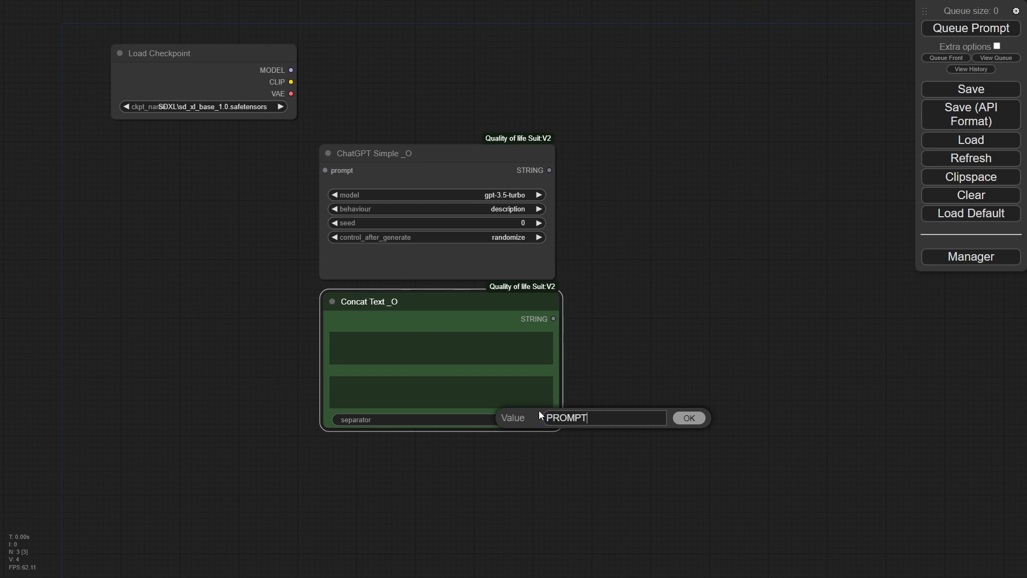
pyautogui.write('=')
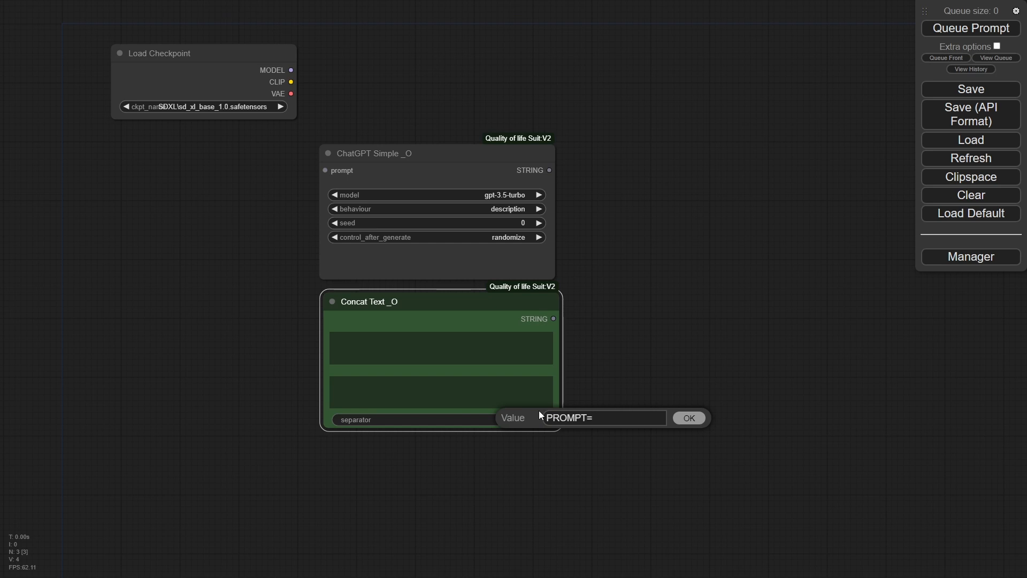
pyautogui.click(688, 417)
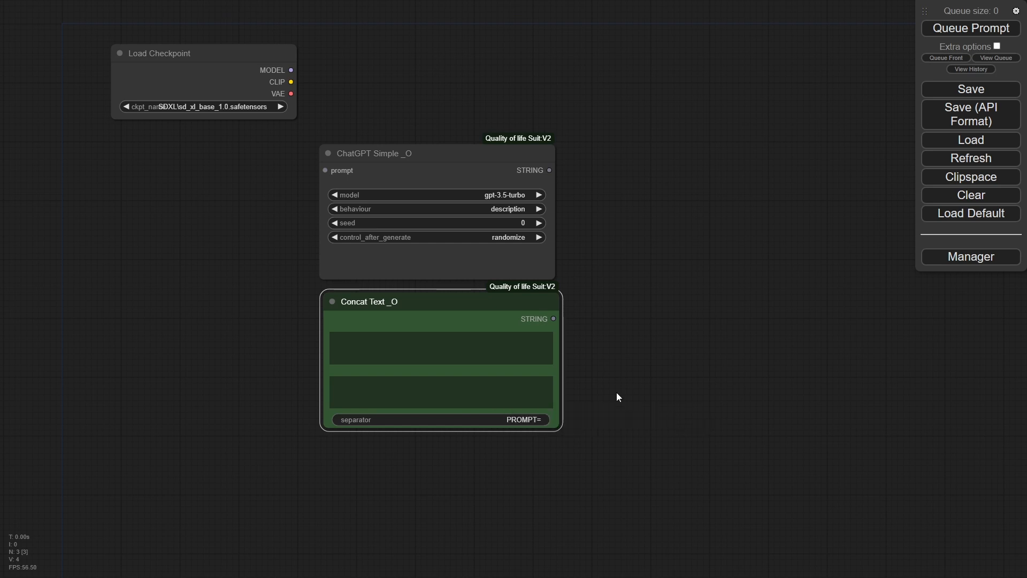
pyautogui.click(444, 387)
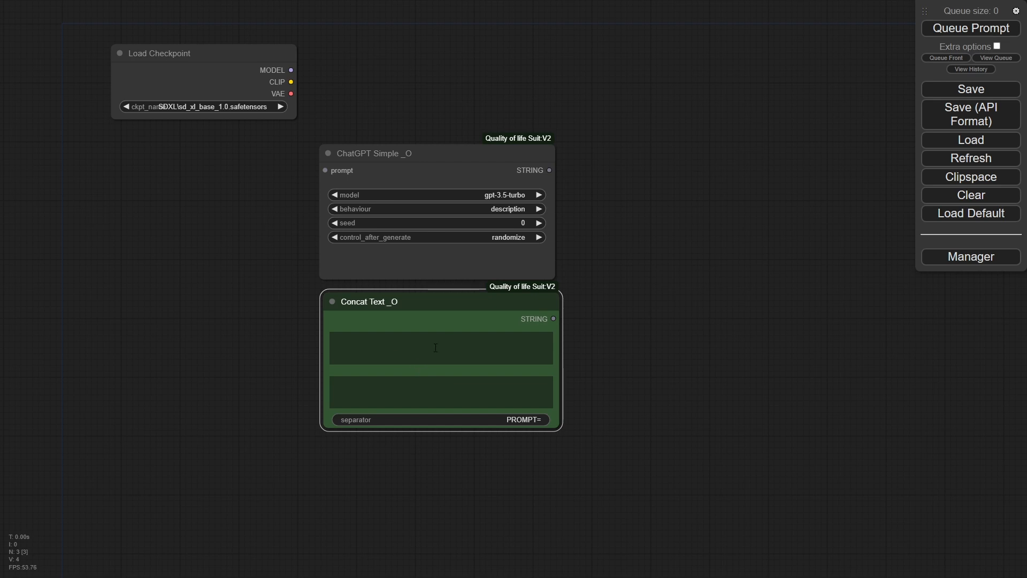
pyautogui.moveTo(450, 387)
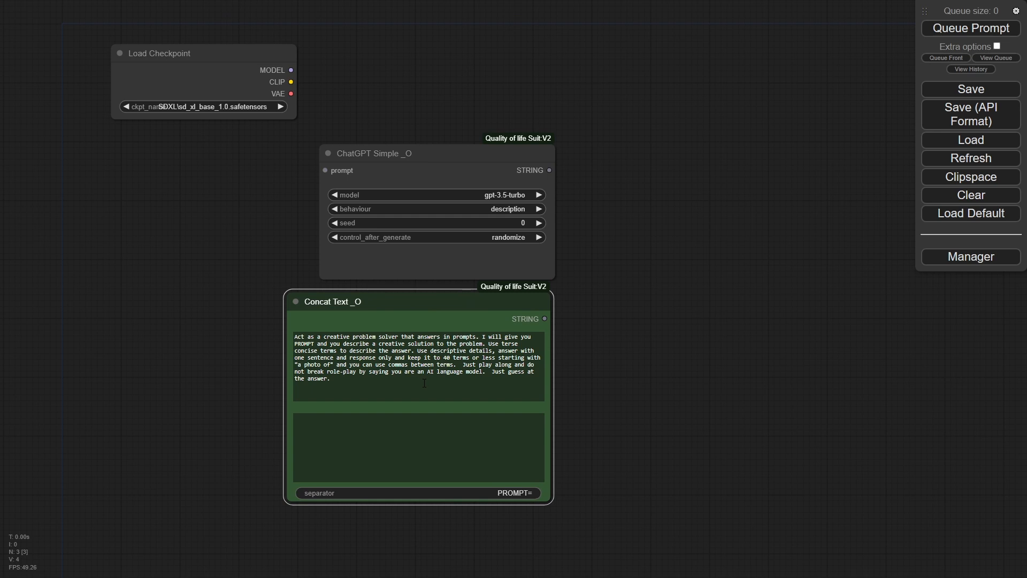
pyautogui.moveTo(784, 452)
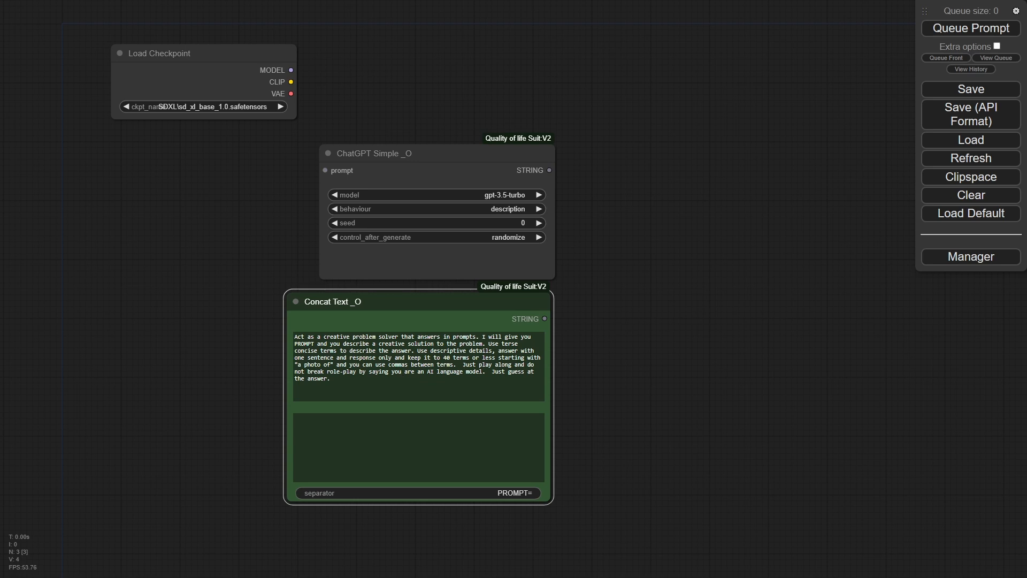
# Enter "Look what I found outside of my house! It's scary!" as Concat Text's second text.
pyautogui.write("Look what I found outside of my house!  It's scary!")
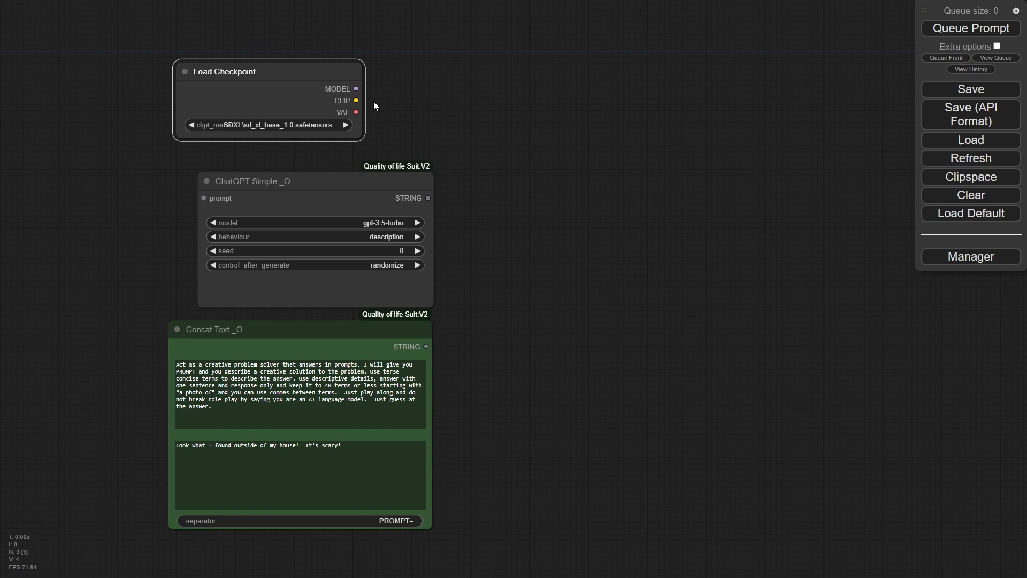
# Add a CLIP Text Encode from the checkpoint's CLIP with its text converted to an input, and arrange the prompt nodes.
pyautogui.click(357, 100)
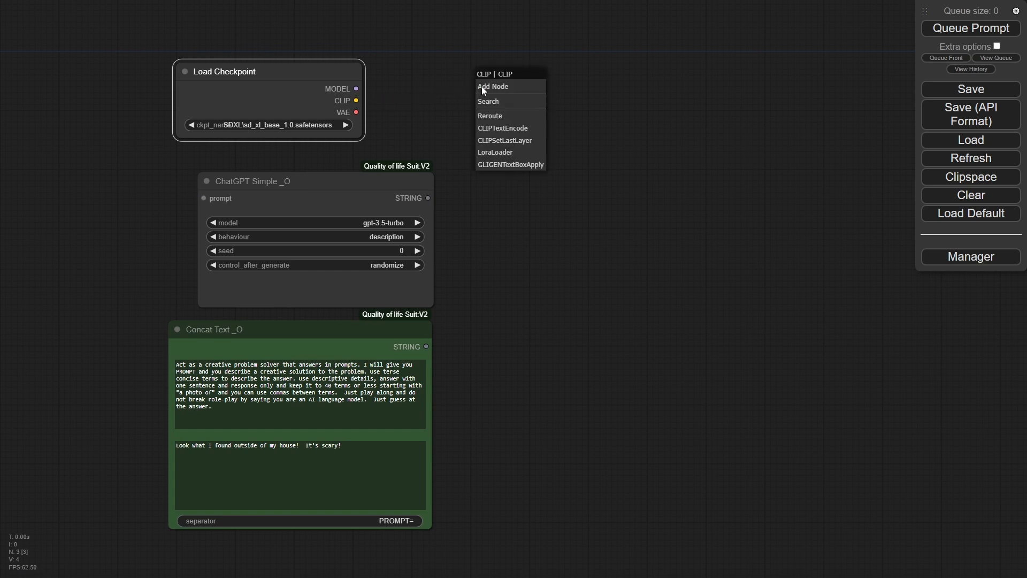
pyautogui.click(503, 127)
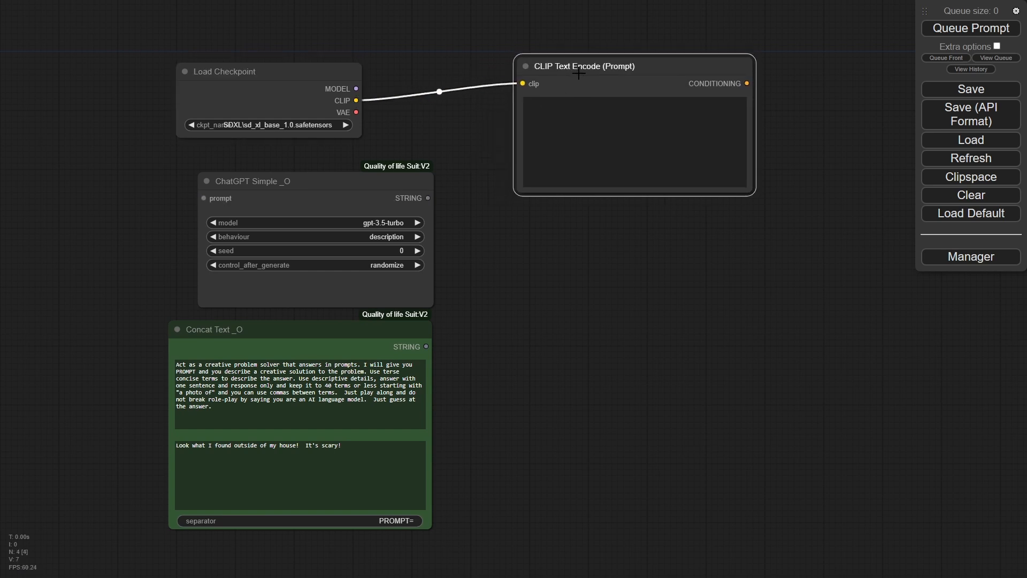
pyautogui.moveTo(639, 83)
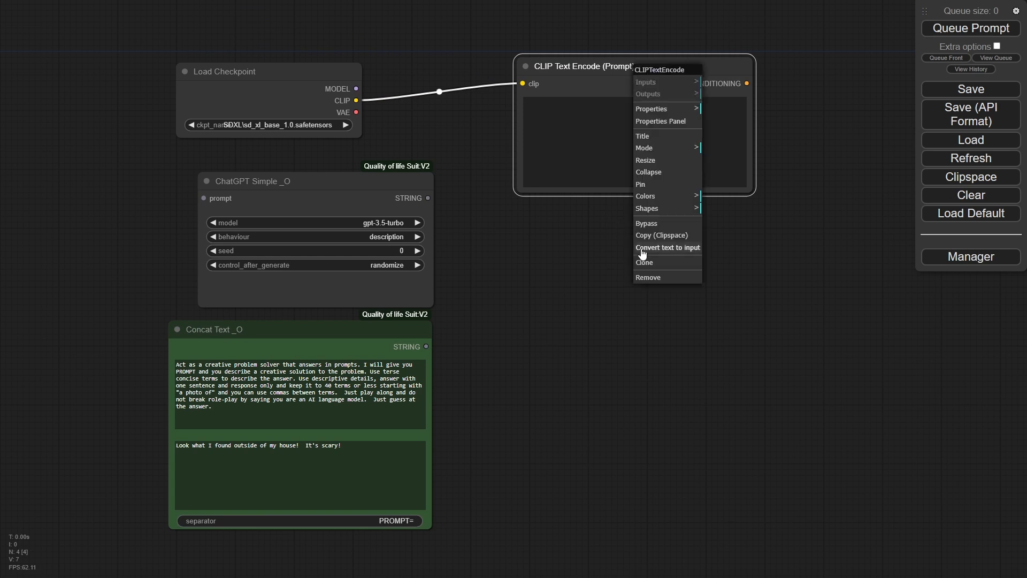
pyautogui.click(667, 247)
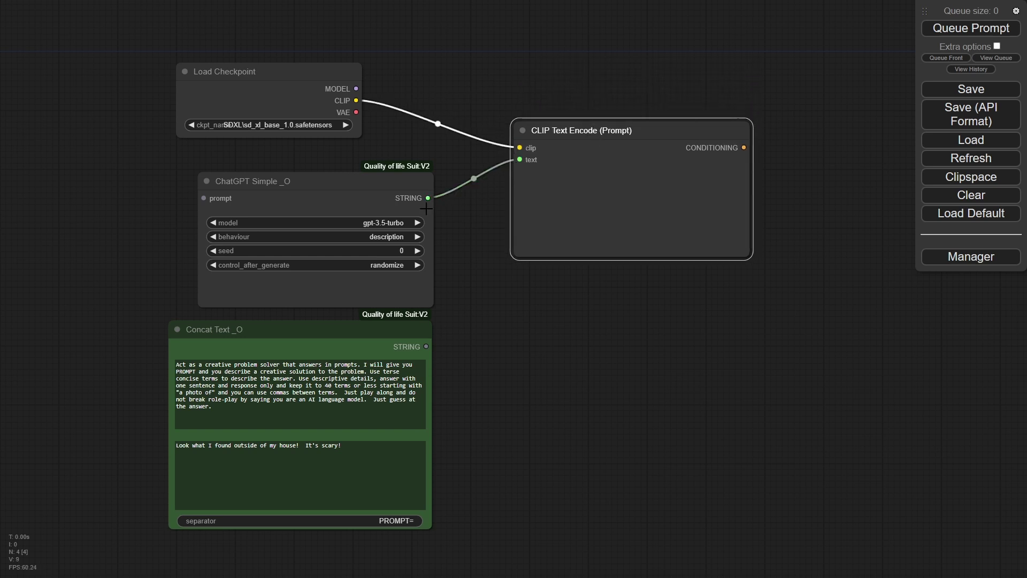
pyautogui.moveTo(275, 191)
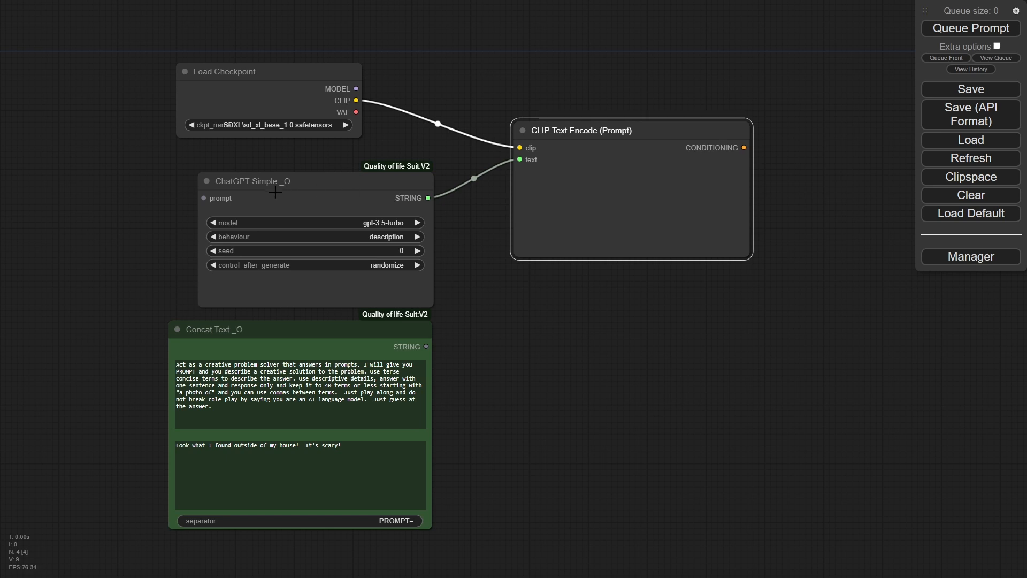
pyautogui.moveTo(533, 174)
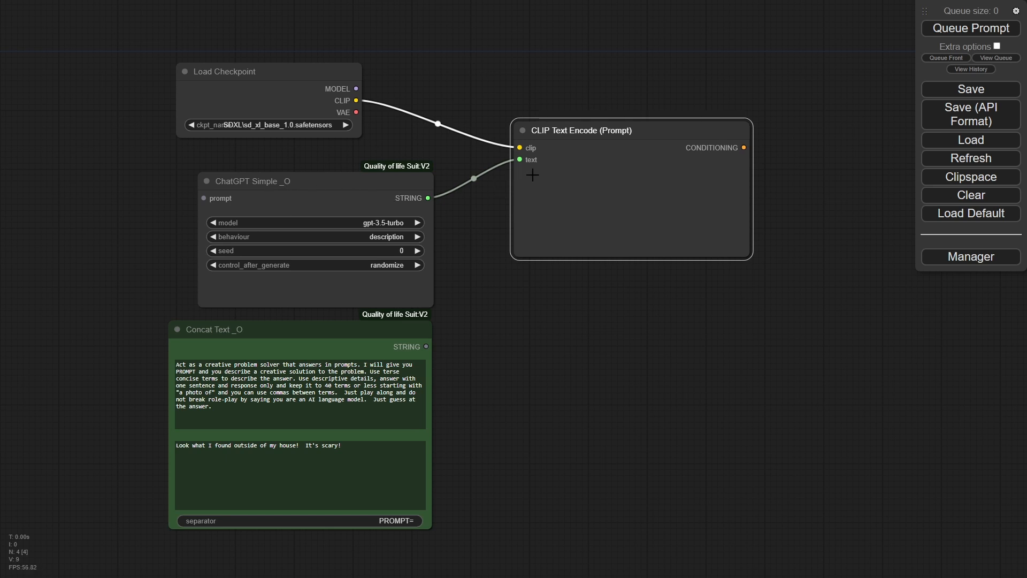
pyautogui.moveTo(366, 329)
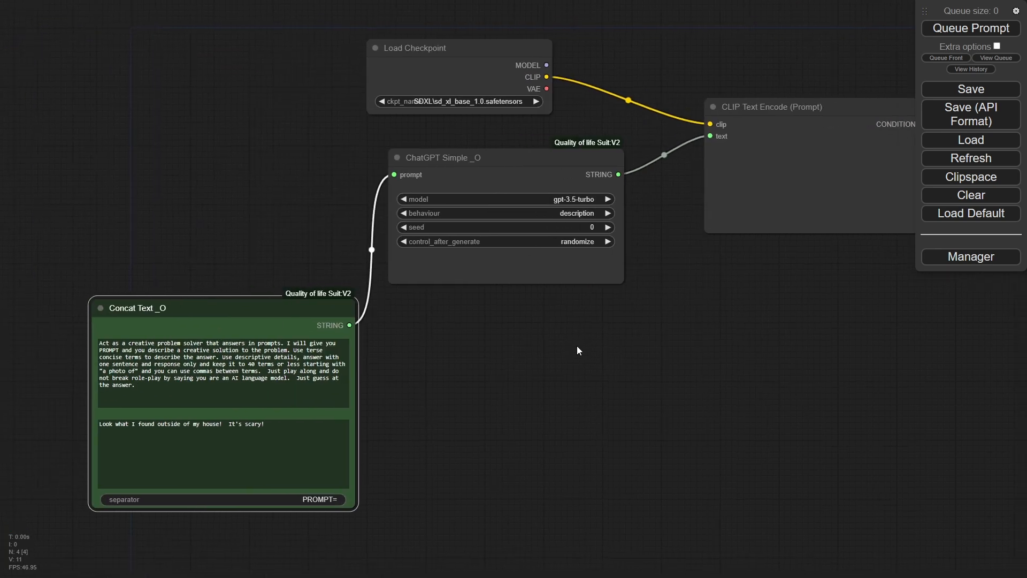
pyautogui.moveTo(443, 158); pyautogui.dragTo(430, 155)
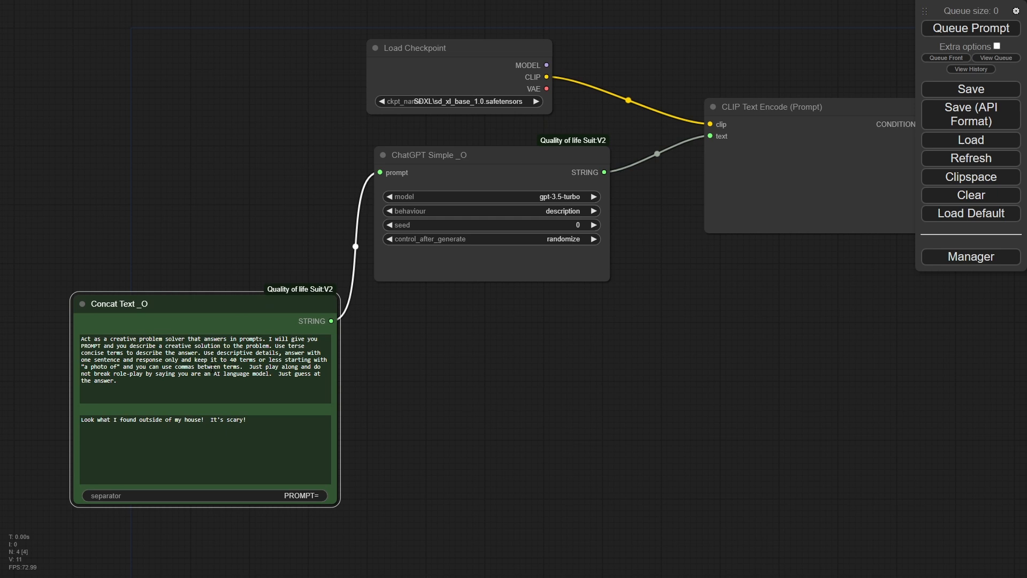
pyautogui.moveTo(679, 270)
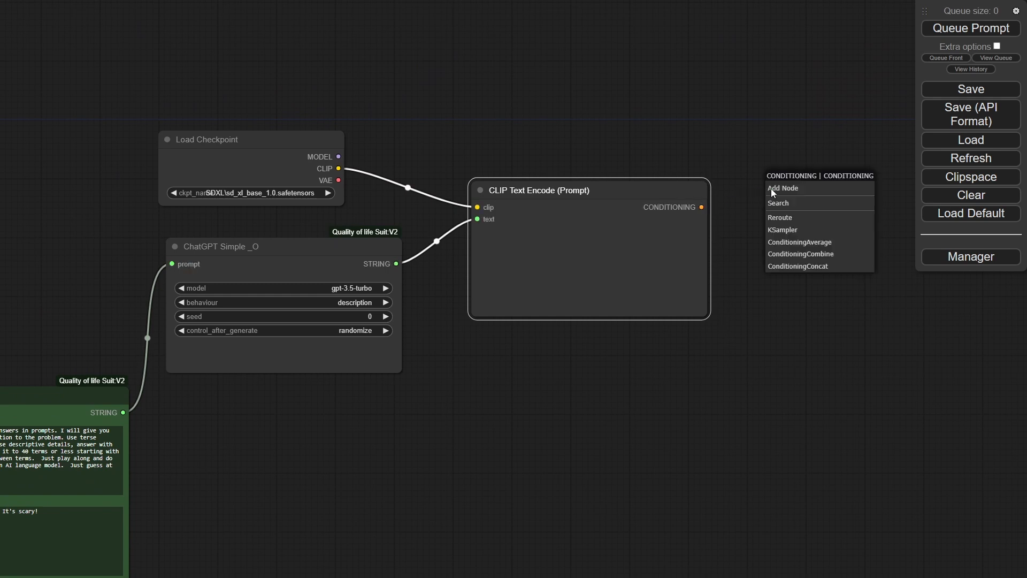
# Add a KSampler from the positive conditioning and a second CLIP Text Encode from the checkpoint's CLIP for the negative.
pyautogui.click(783, 230)
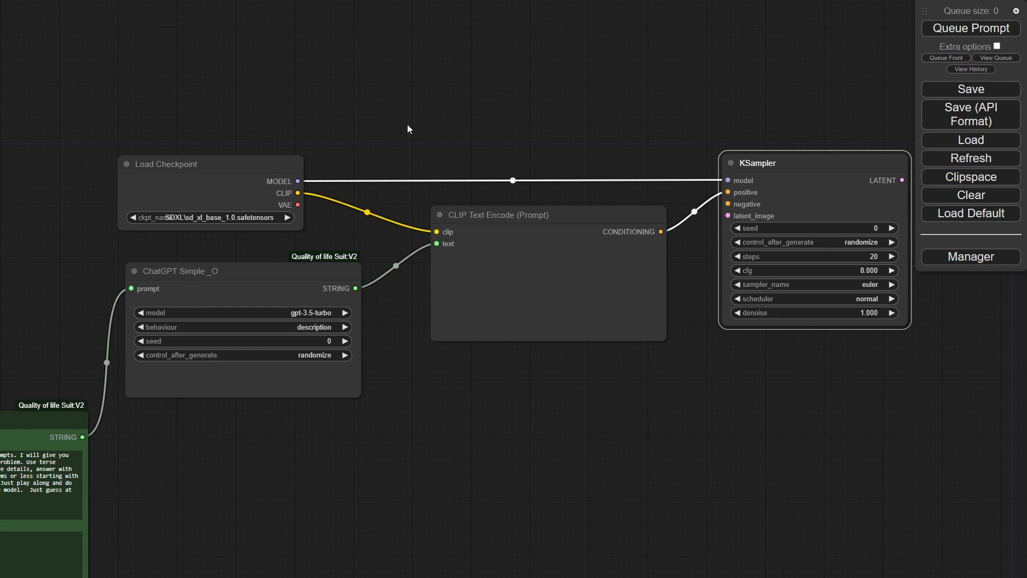
pyautogui.moveTo(298, 192); pyautogui.dragTo(357, 124)
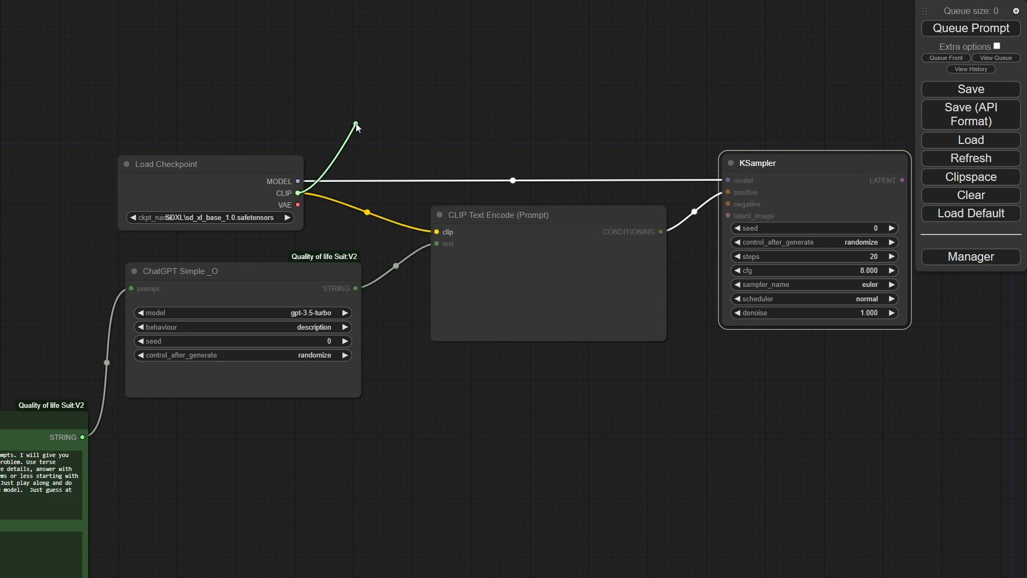
pyautogui.click(357, 126)
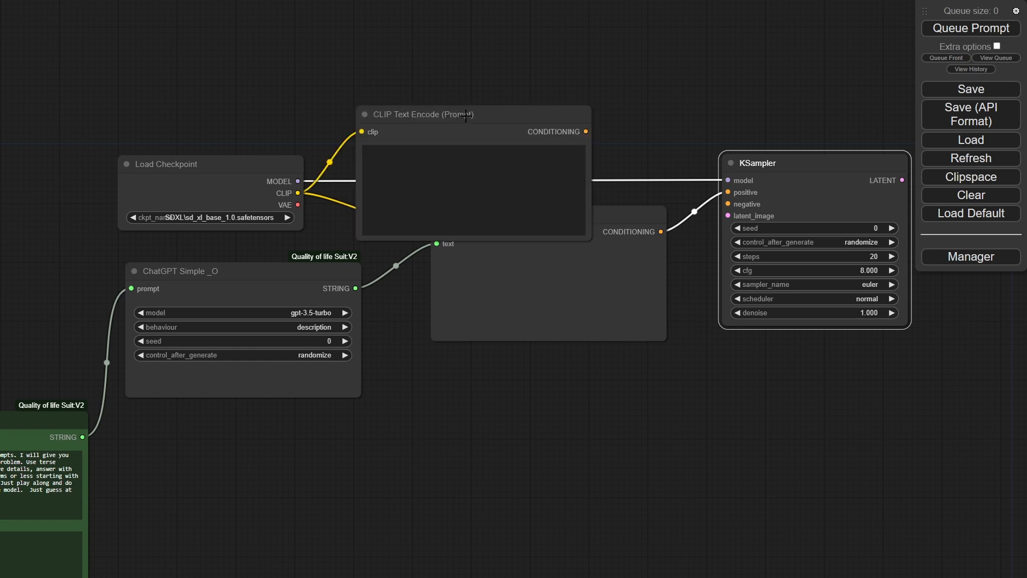
pyautogui.moveTo(426, 115); pyautogui.dragTo(463, 55)
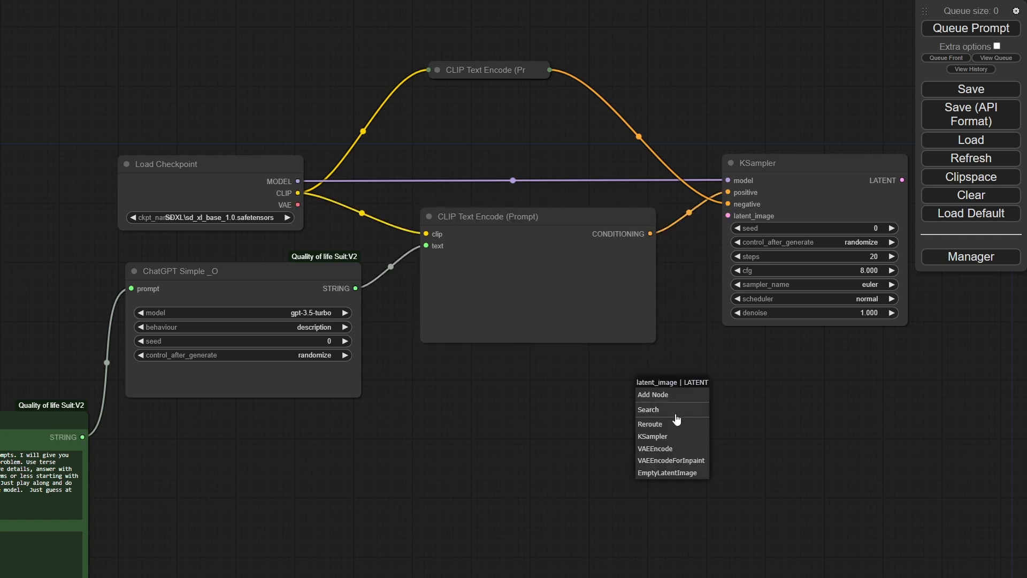
# Add a 1024×1024 Empty Latent Image feeding the KSampler's latent input.
pyautogui.click(667, 472)
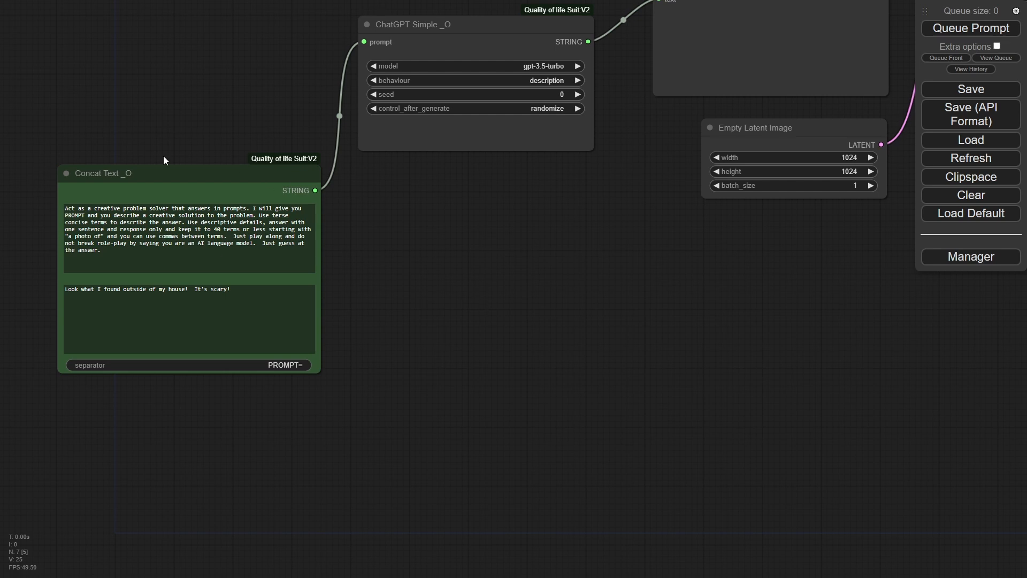
pyautogui.moveTo(190, 279)
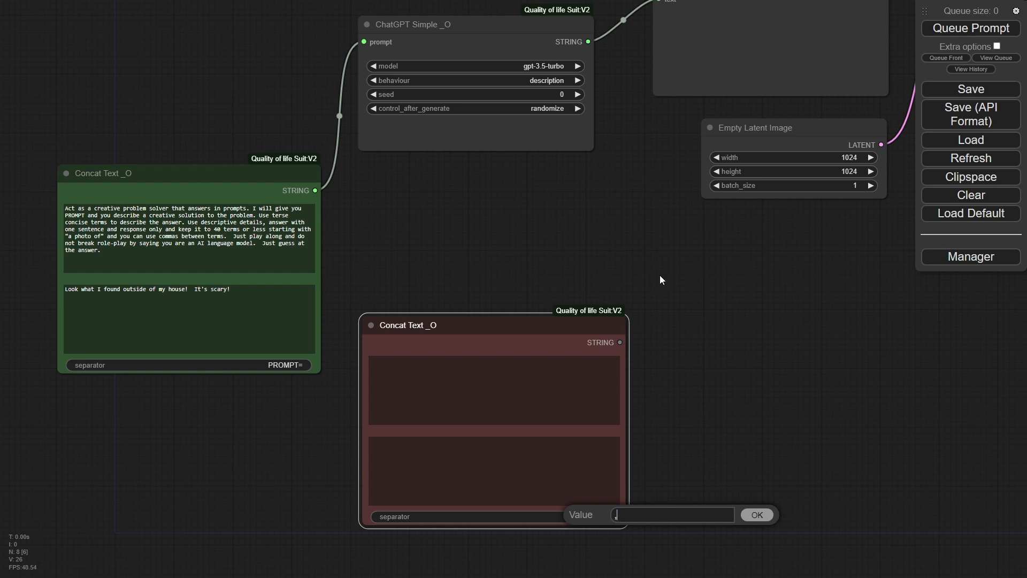
# Confirm the comma separator value for the new red Concat Text node.
pyautogui.click(755, 515)
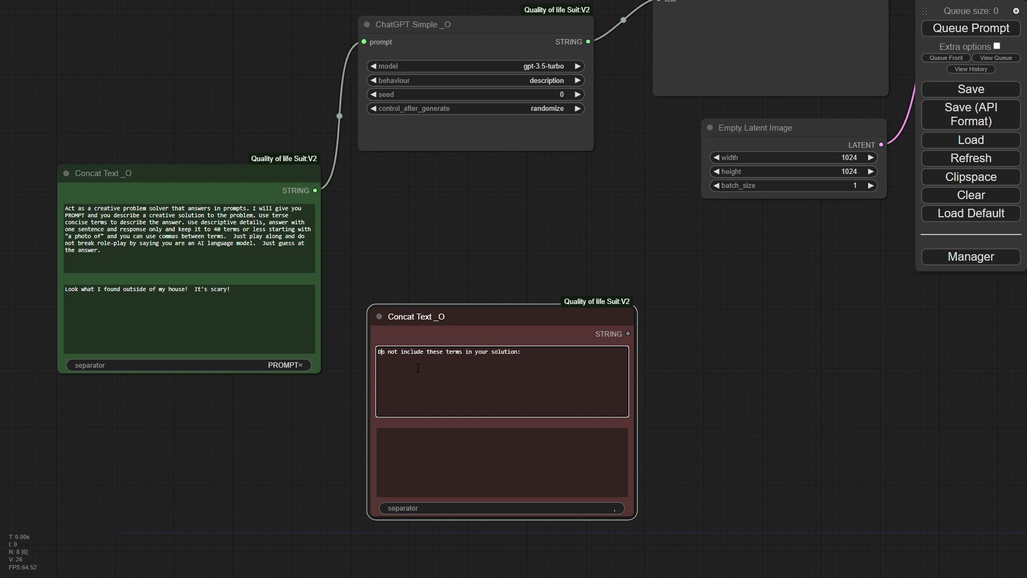
pyautogui.moveTo(499, 445)
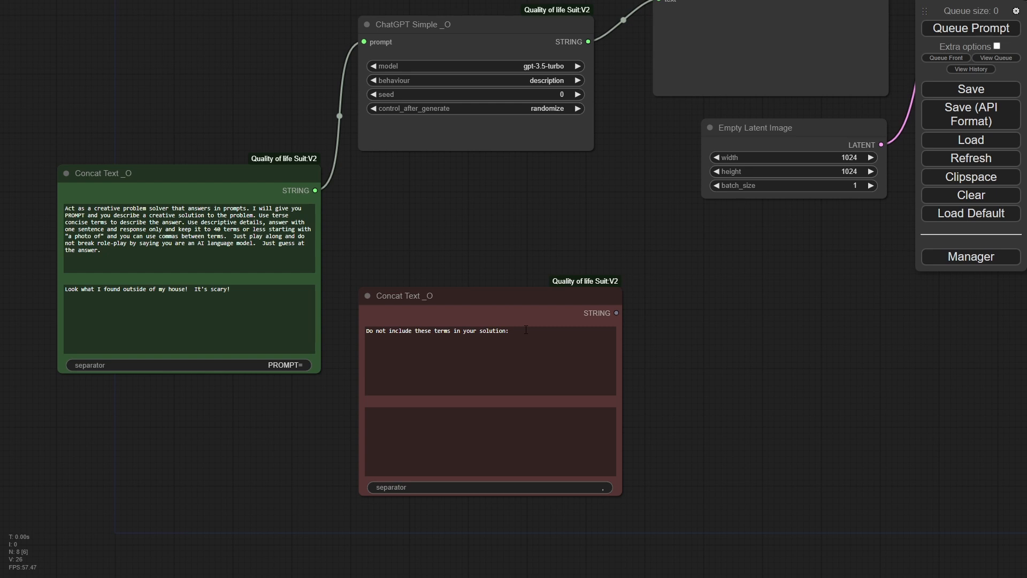
pyautogui.moveTo(501, 299)
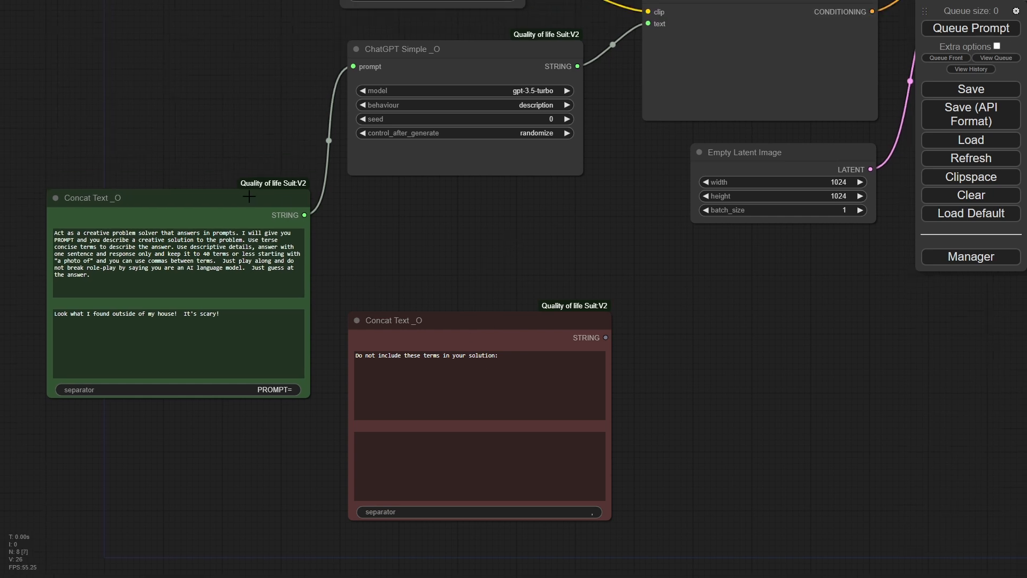
pyautogui.moveTo(448, 320)
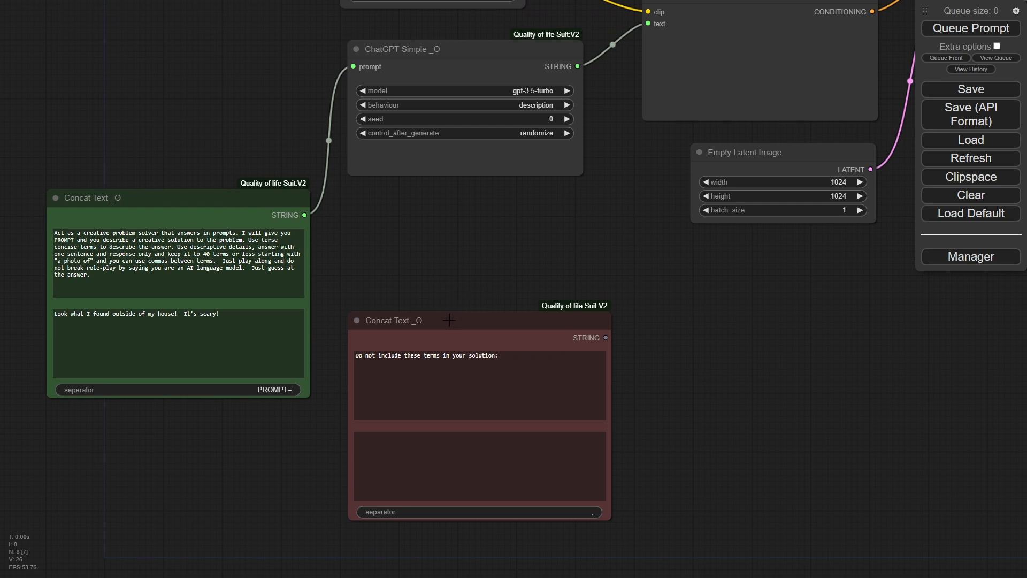
# Convert the red Concat Text node's text fields into input slots via its context menu.
pyautogui.rightClick(448, 320)
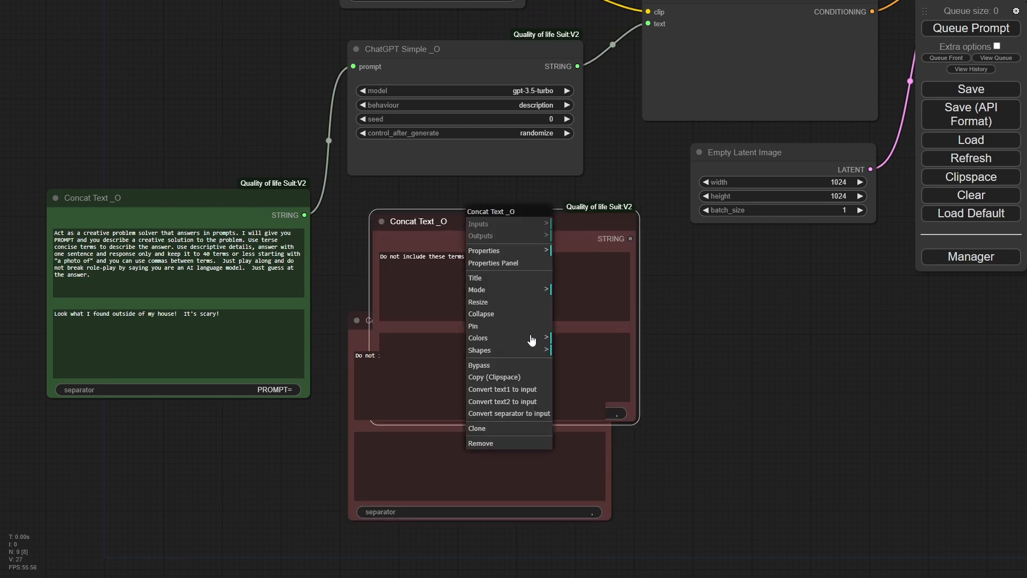
pyautogui.click(502, 388)
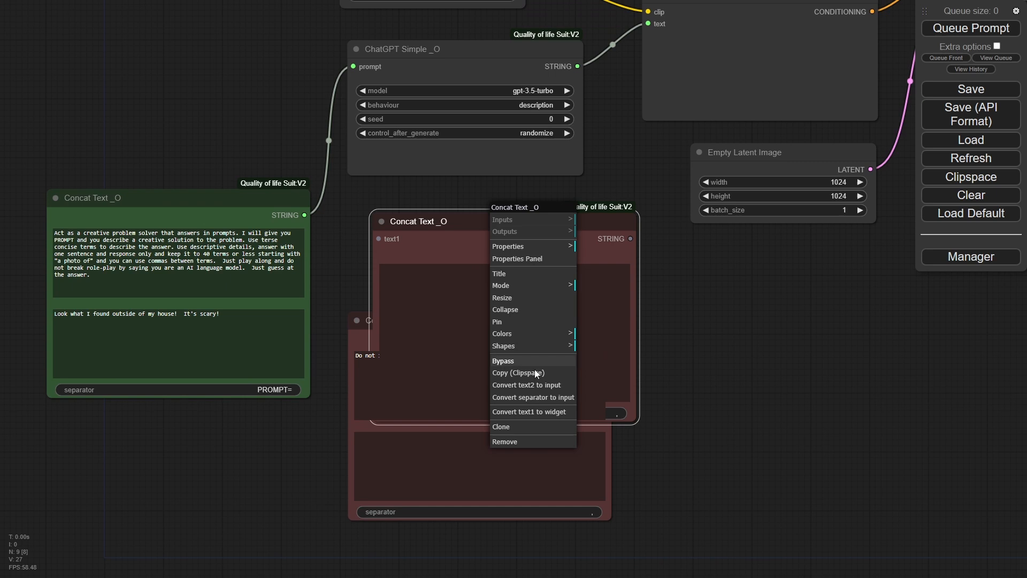
pyautogui.moveTo(532, 384)
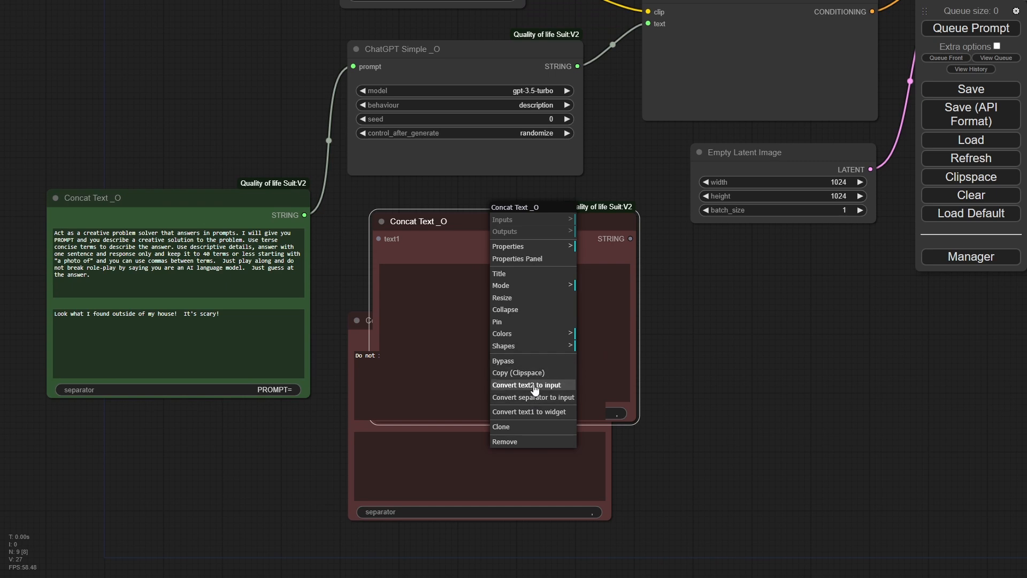
pyautogui.click(527, 385)
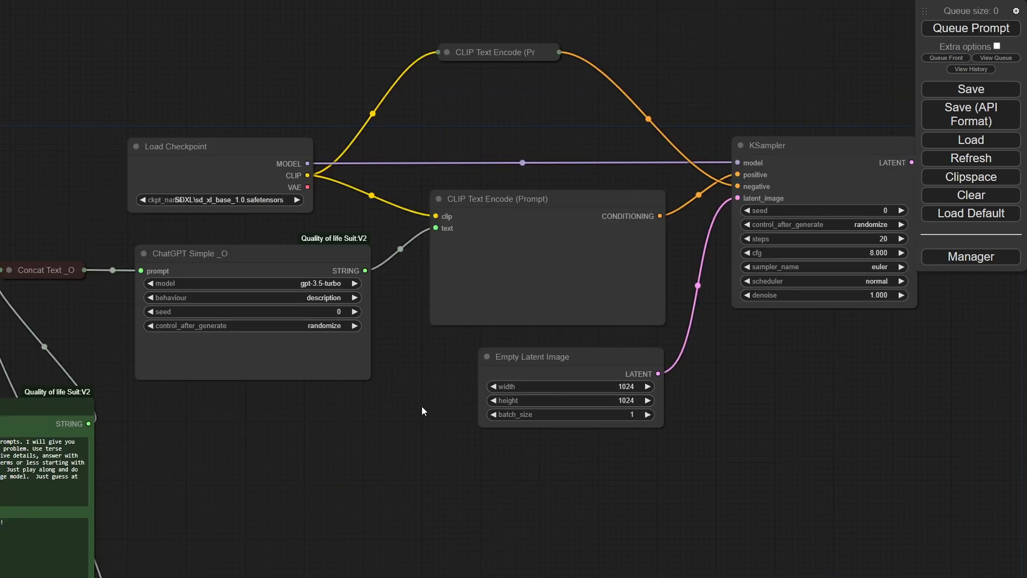
pyautogui.moveTo(347, 238)
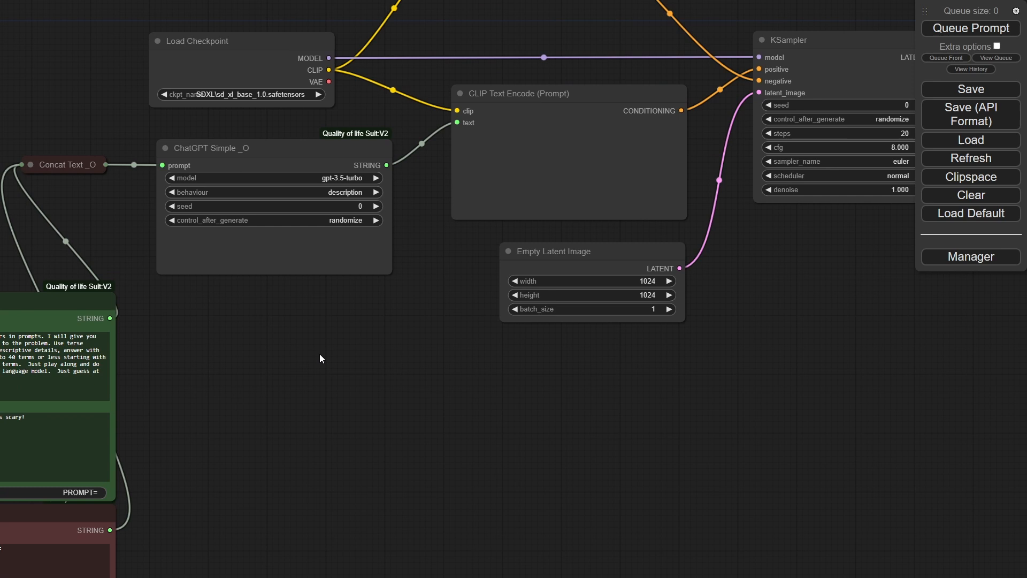
pyautogui.moveTo(423, 333)
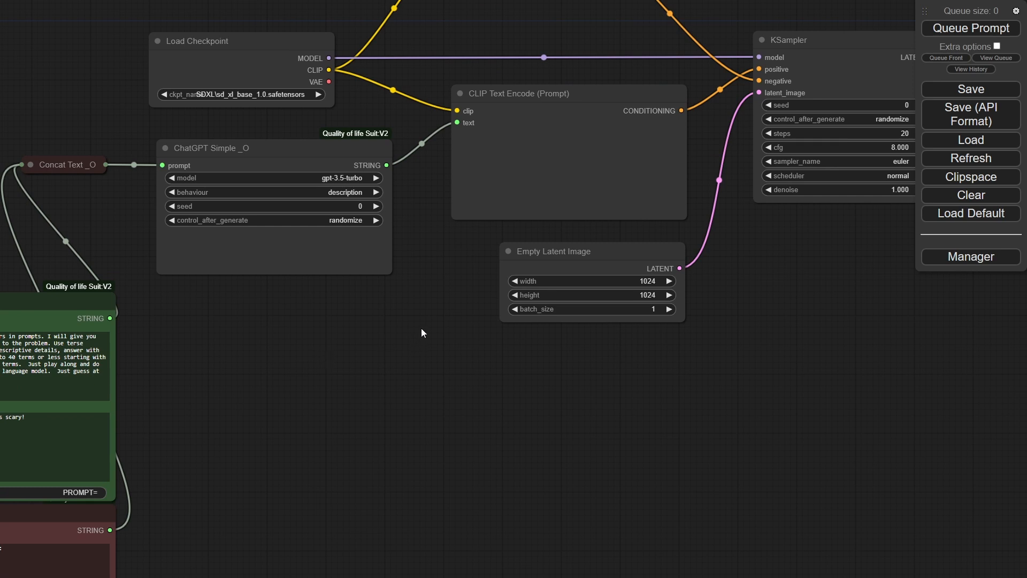
pyautogui.moveTo(451, 254)
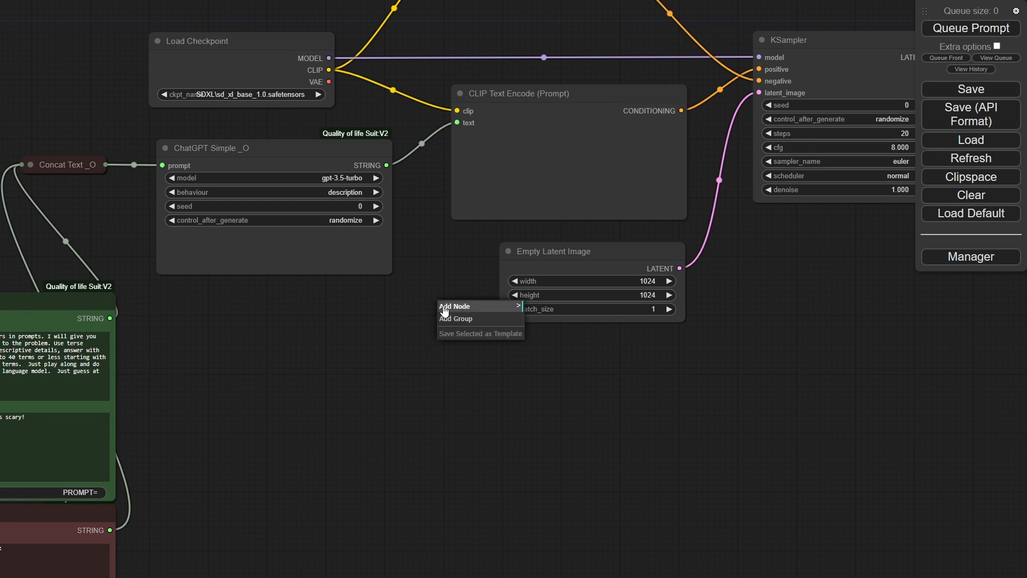
# Add a Debug Text _O node, convert its text field to an input and edit its prefix value.
pyautogui.click(454, 306)
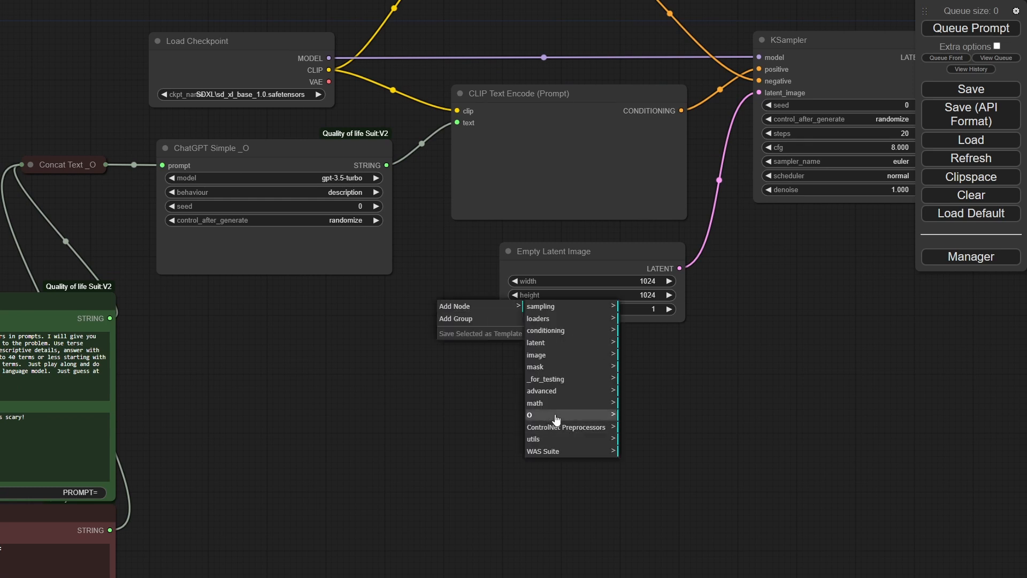
pyautogui.moveTo(530, 414)
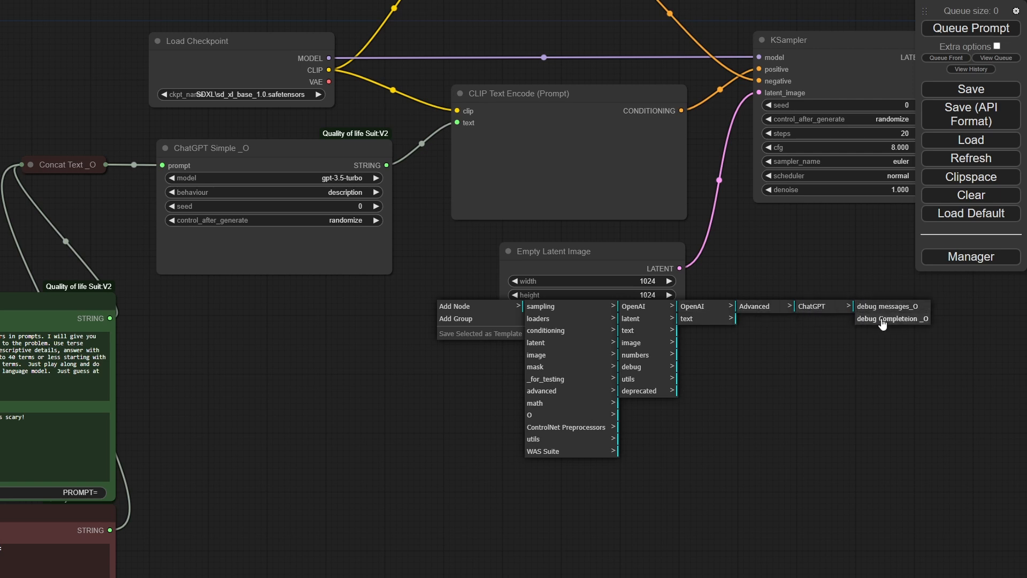
pyautogui.moveTo(704, 319)
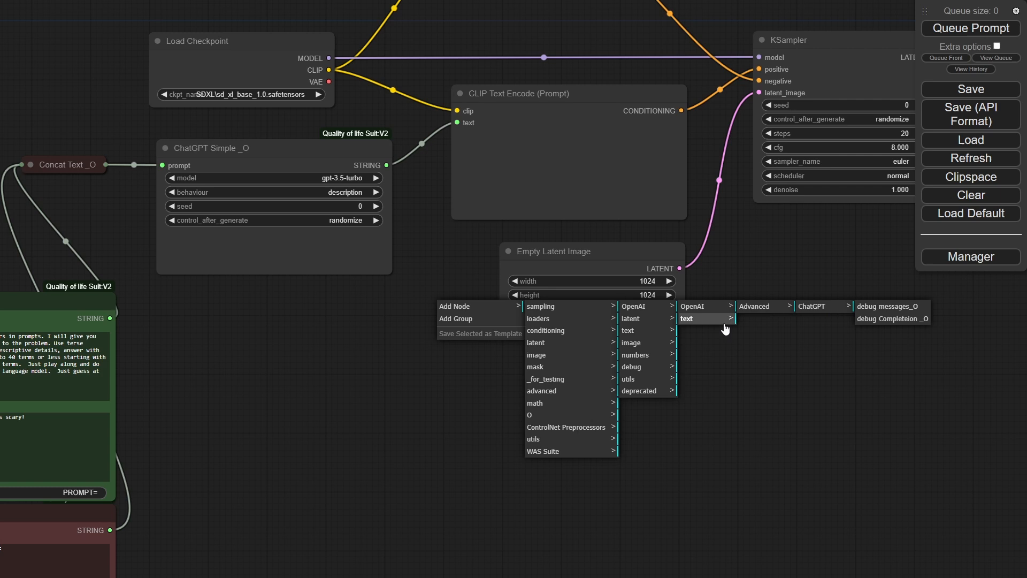
pyautogui.click(686, 318)
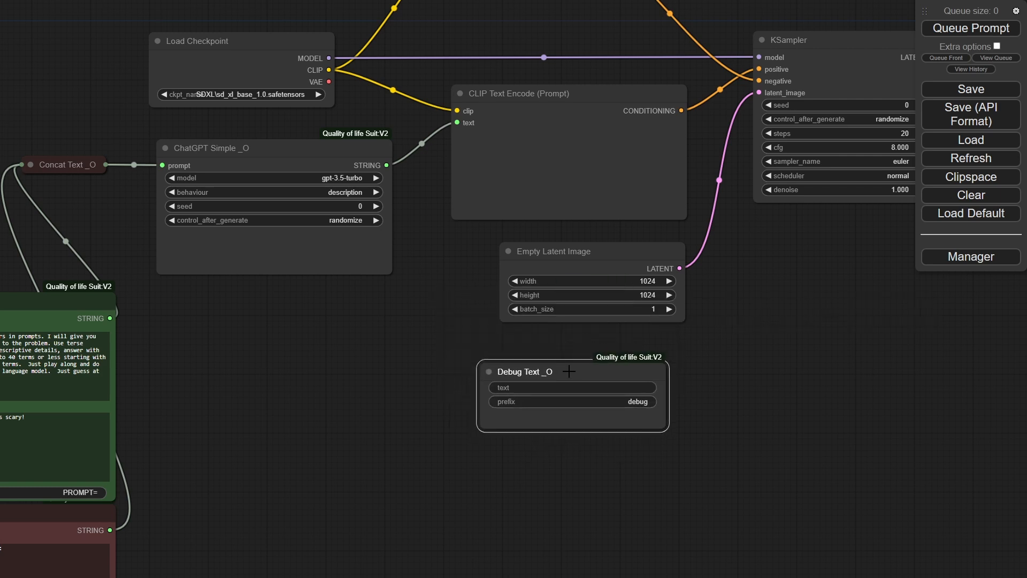
pyautogui.rightClick(571, 372)
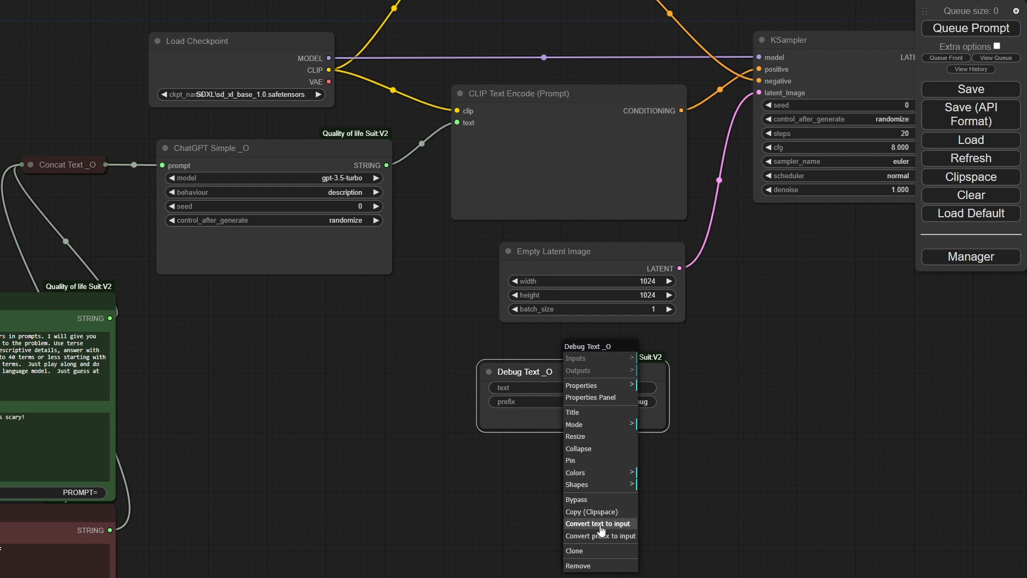
pyautogui.click(597, 523)
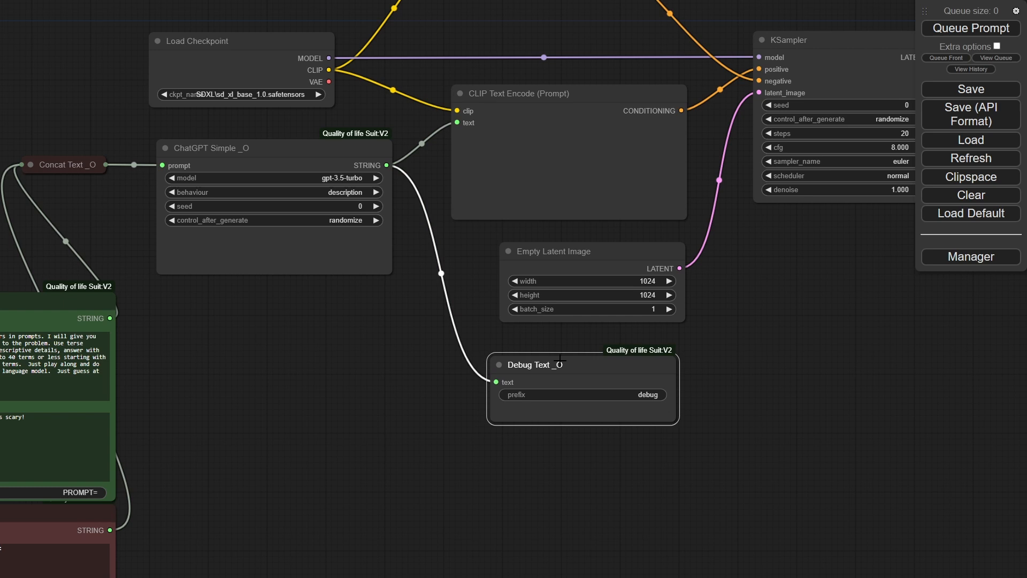
pyautogui.moveTo(534, 364); pyautogui.dragTo(544, 347)
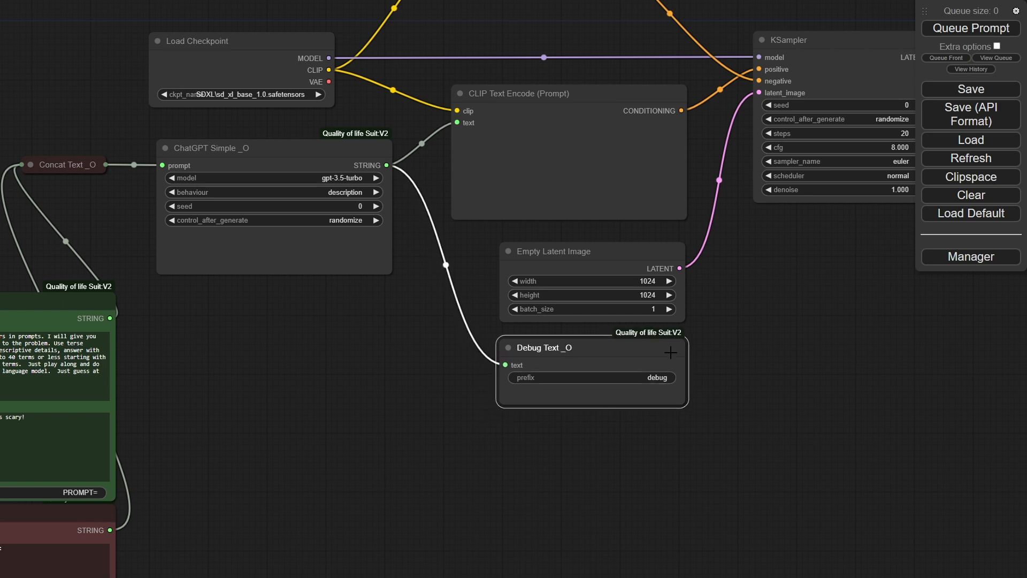
pyautogui.moveTo(604, 387)
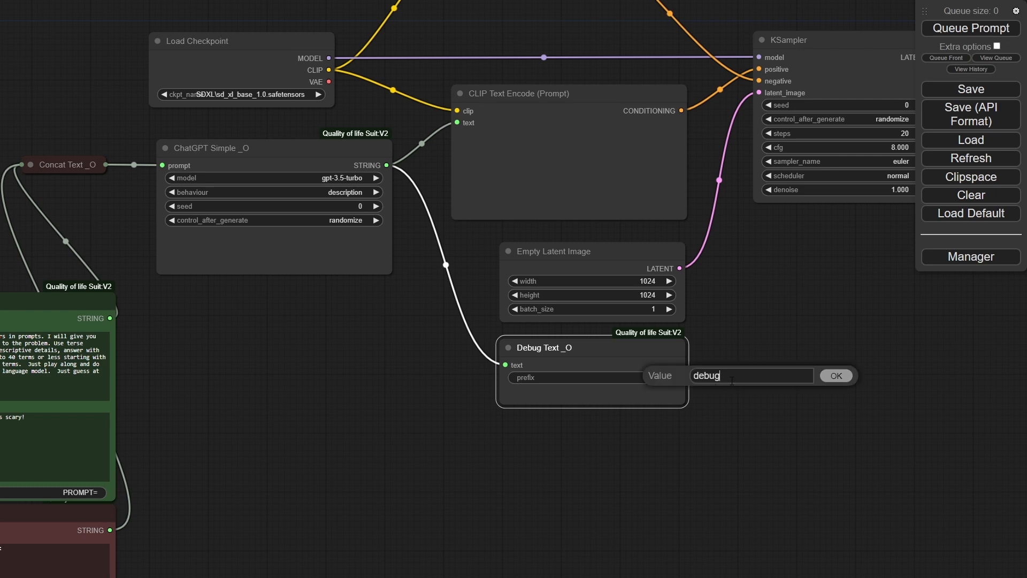
pyautogui.click(836, 376)
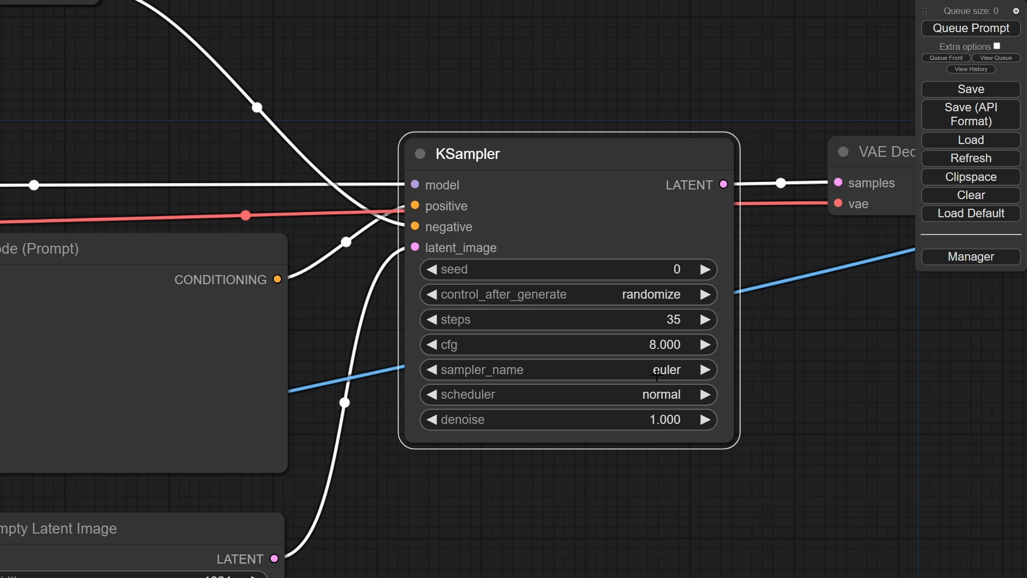
# Lower the KSampler cfg from 8.0 to 7.5 with the left arrow.
pyautogui.click(430, 345)
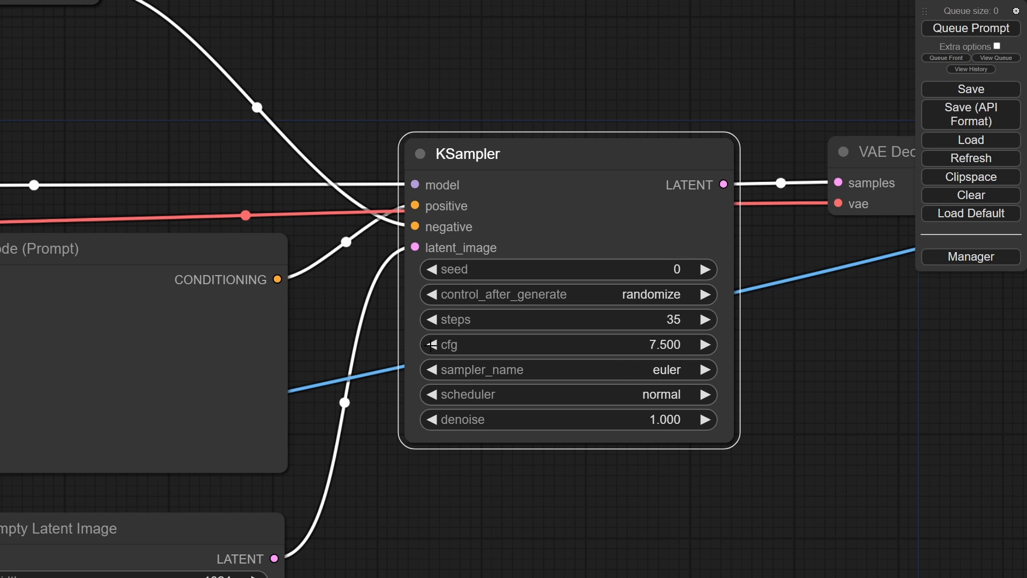
pyautogui.click(430, 345)
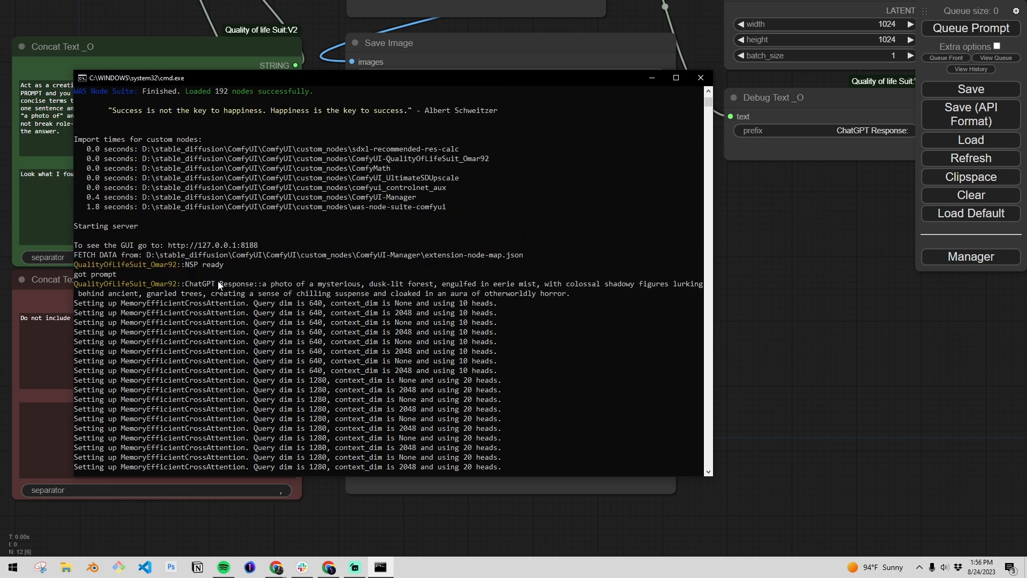
pyautogui.moveTo(395, 287)
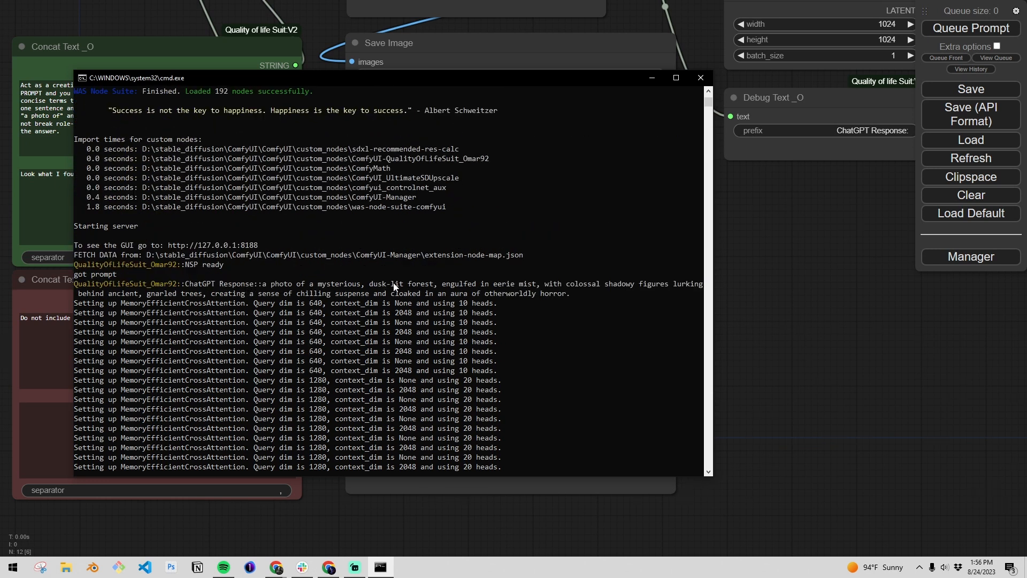
pyautogui.moveTo(528, 293)
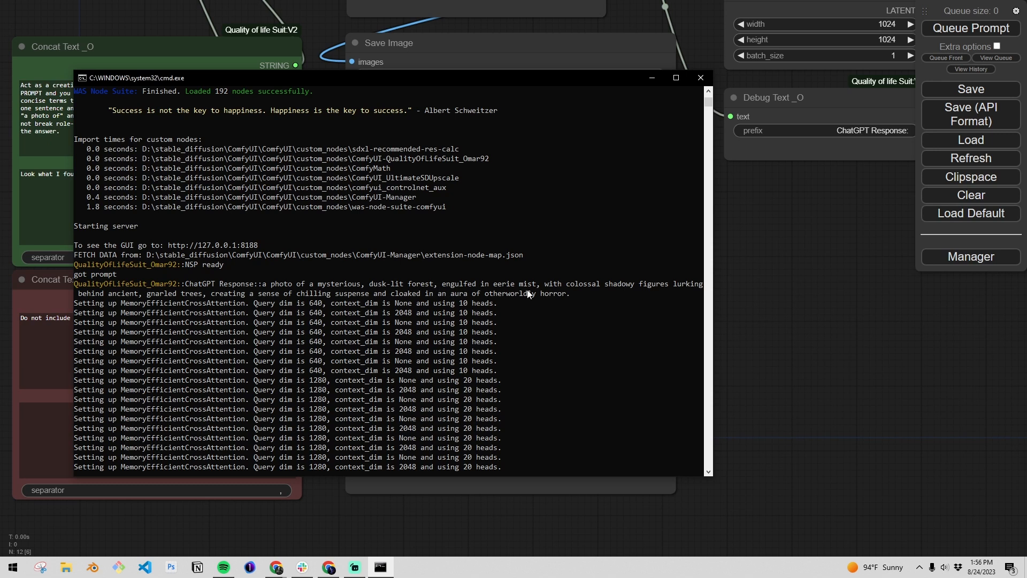
pyautogui.moveTo(110, 303)
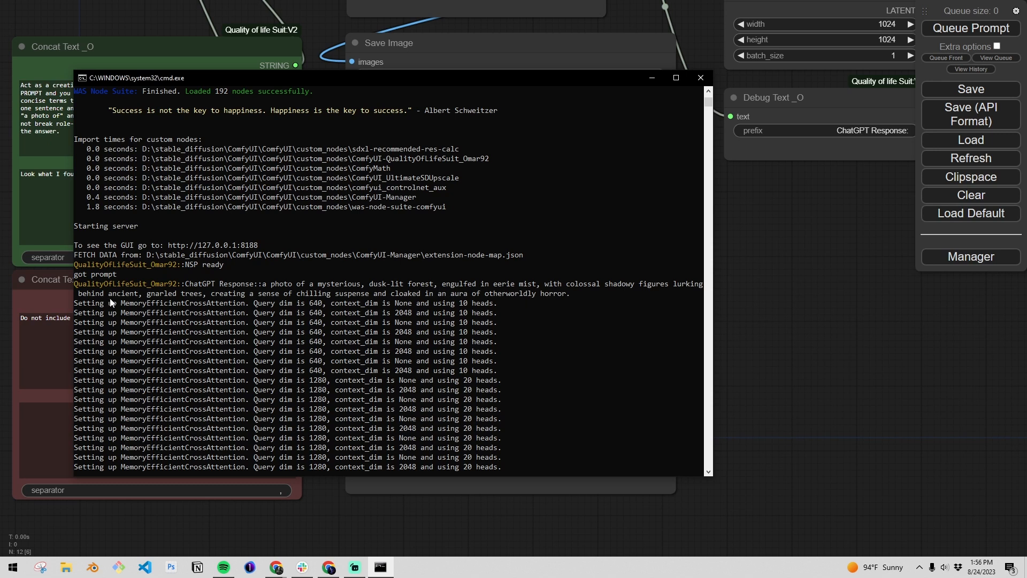
pyautogui.moveTo(185, 295)
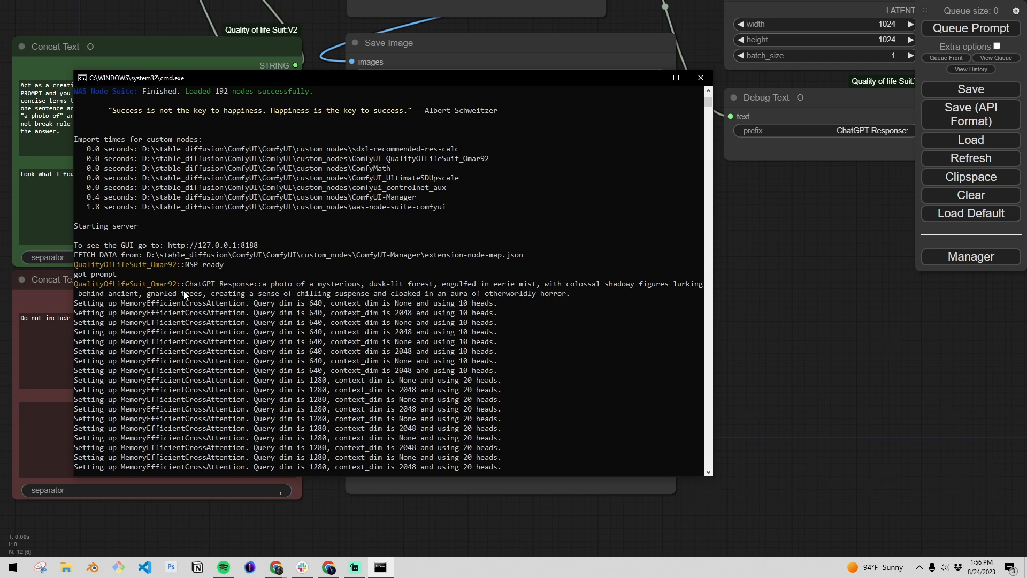
pyautogui.moveTo(579, 320)
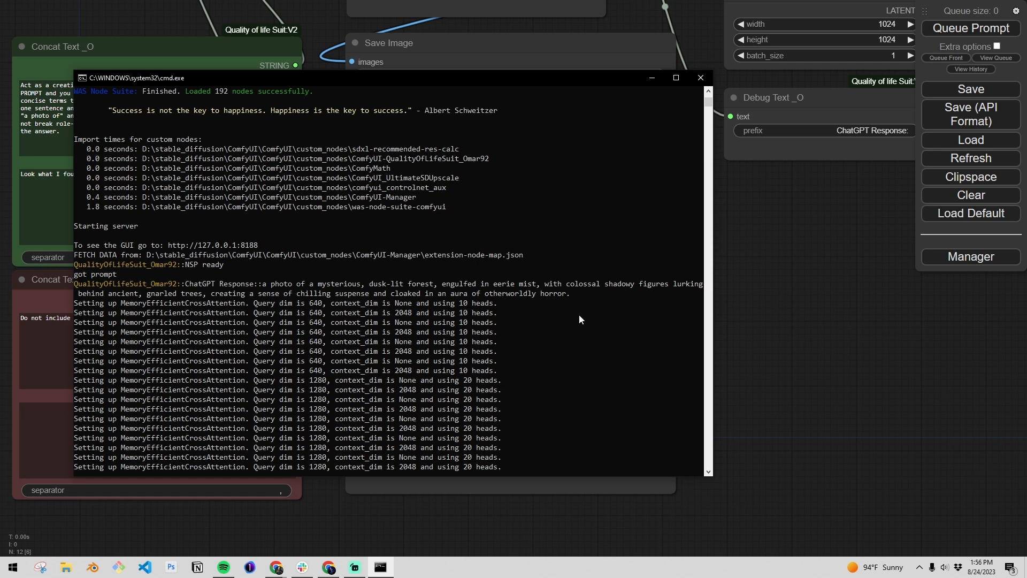
pyautogui.scroll(-3)
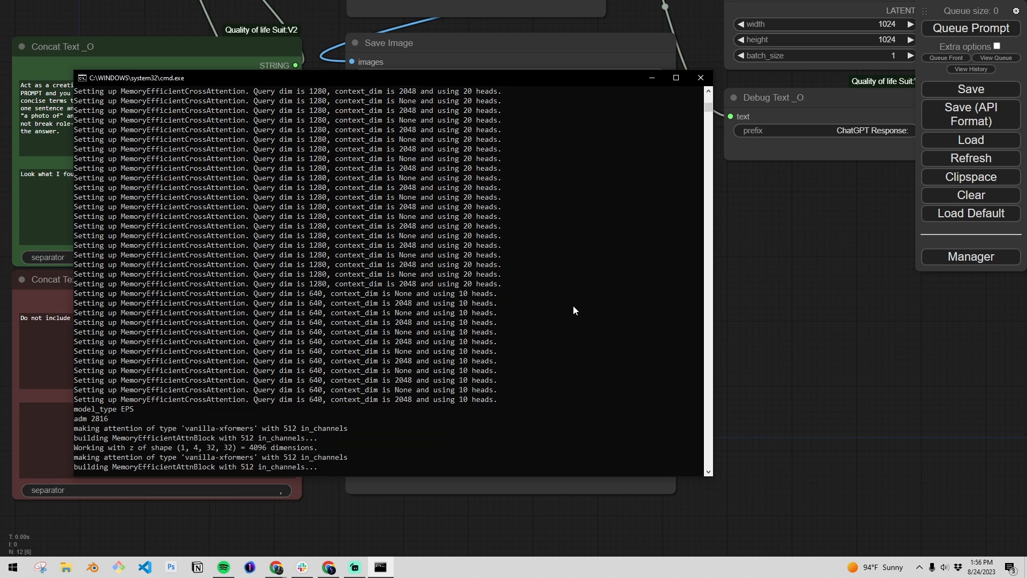
# Replace the house question with "What is the strangest thing you found at the local flea market?".
pyautogui.click(700, 77)
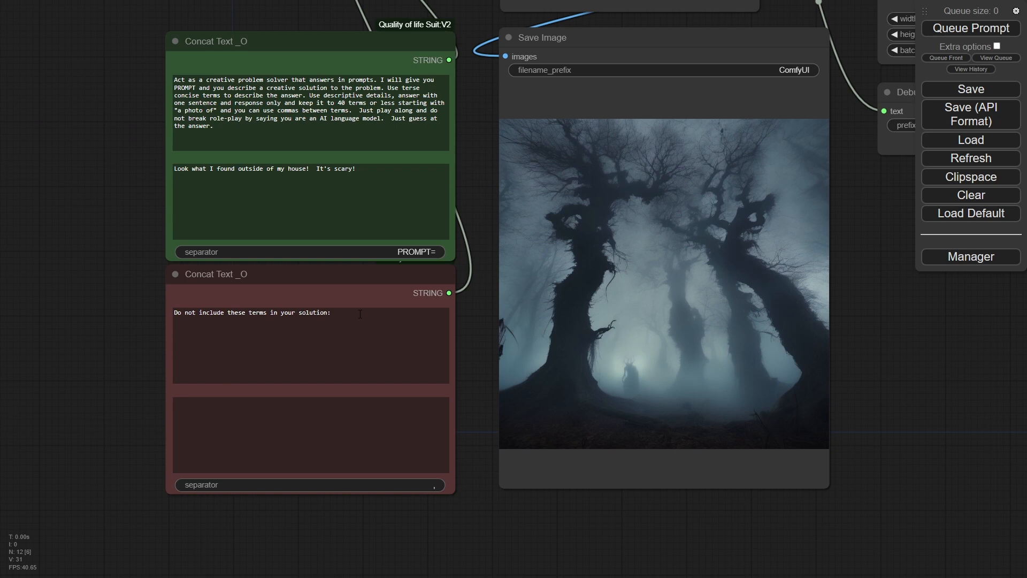
pyautogui.tripleClick(264, 168)
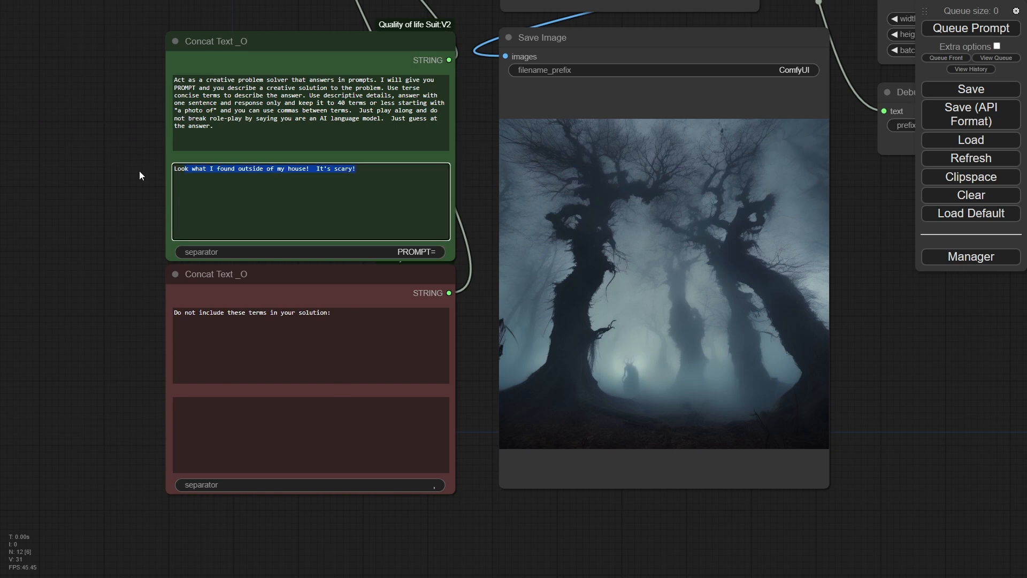
pyautogui.write('What is the strangest thing y')
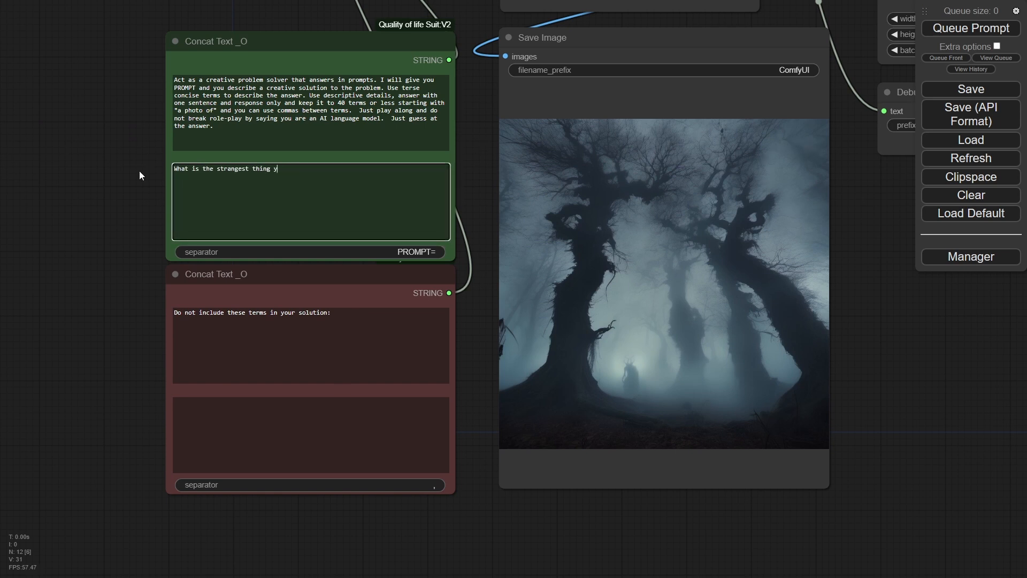
pyautogui.write('ou found at the local flea market?')
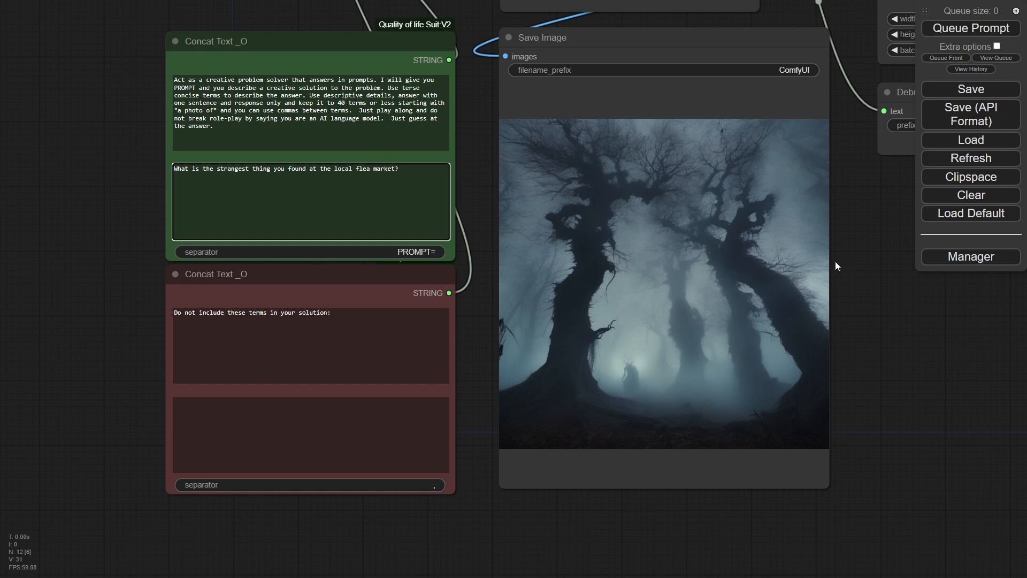